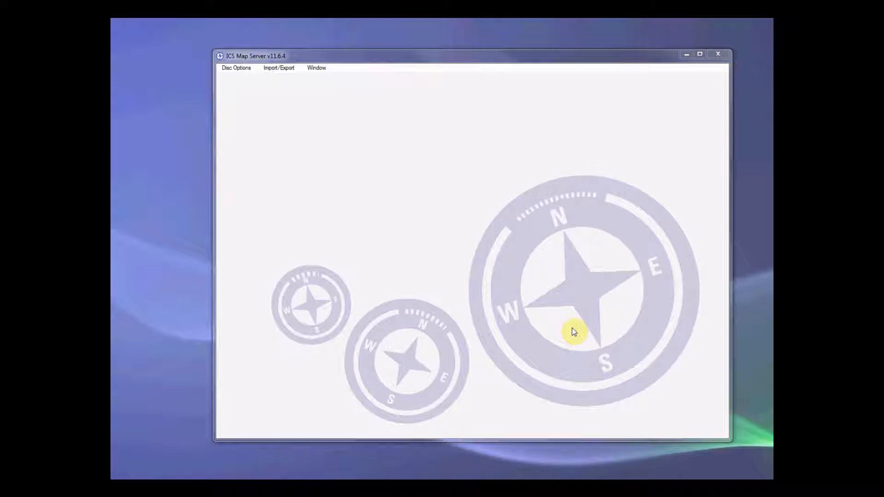
mouse_move(495, 272)
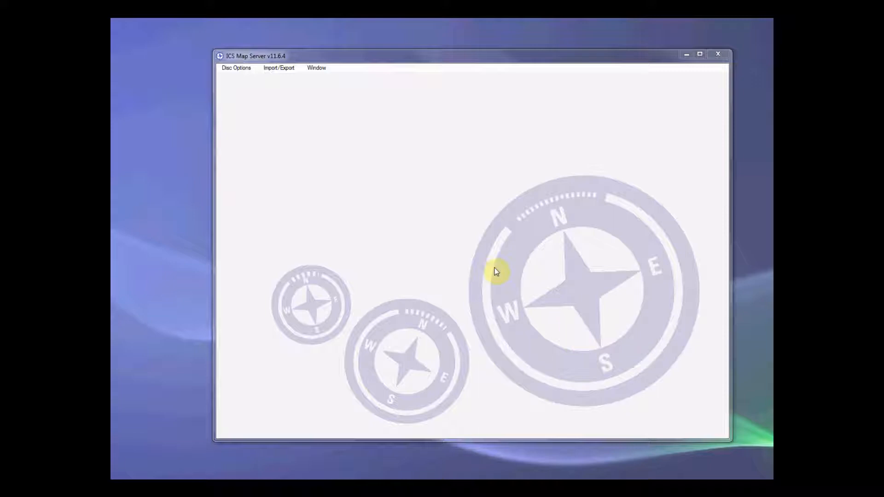
mouse_move(398, 52)
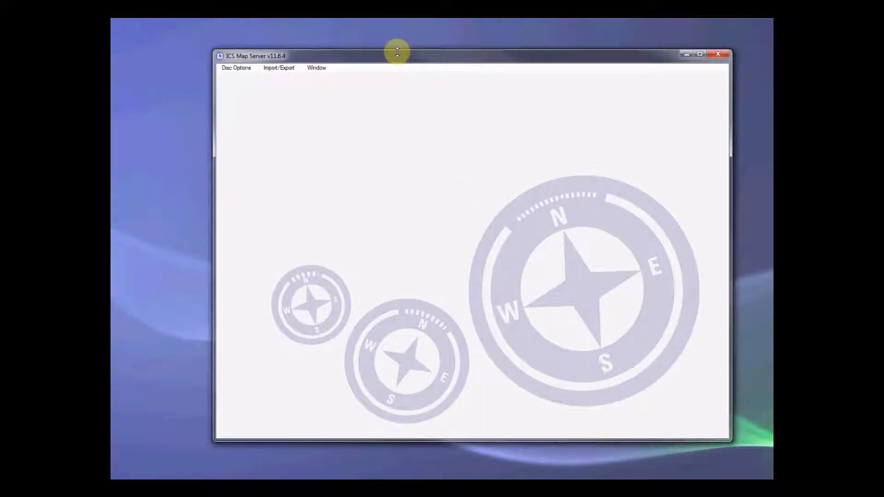
- Start a two-corner blank matrix from airport.shp's extent, with Step X and Y of 10
click(236, 67)
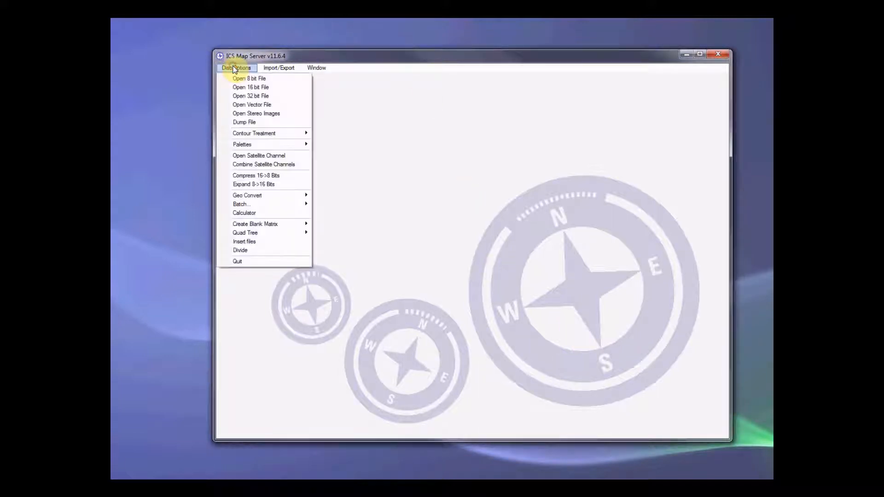
mouse_move(255, 224)
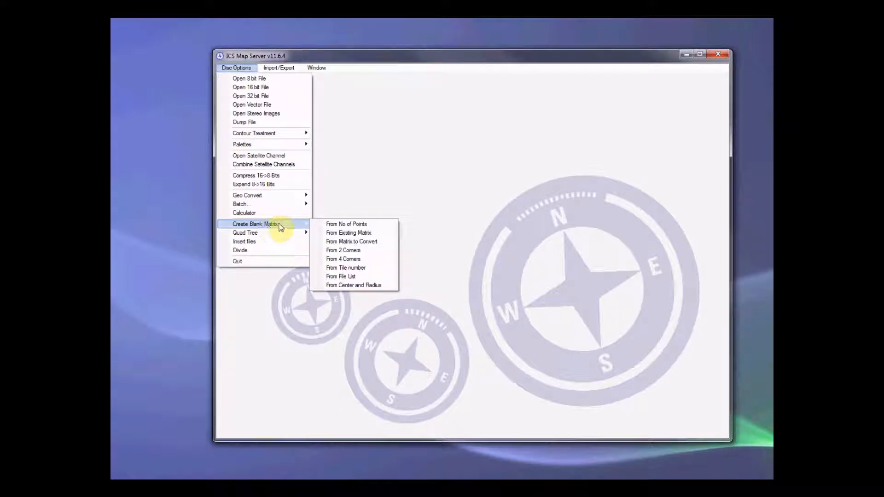
click(343, 250)
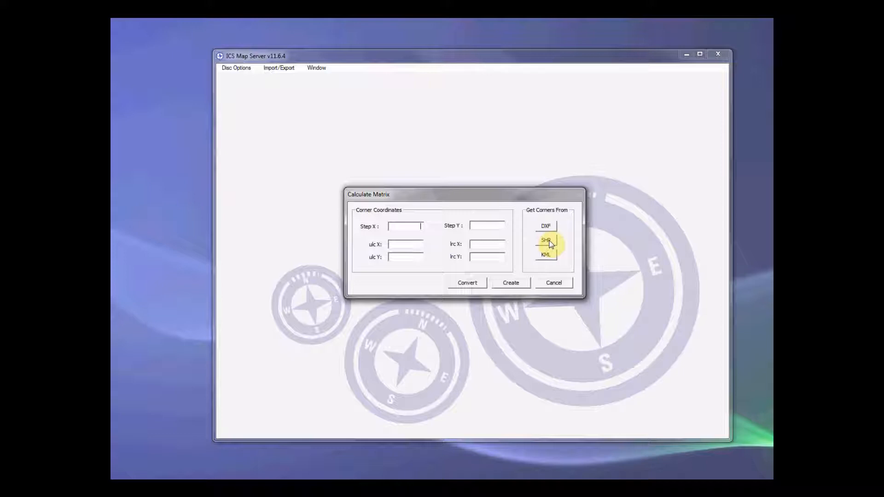
click(545, 241)
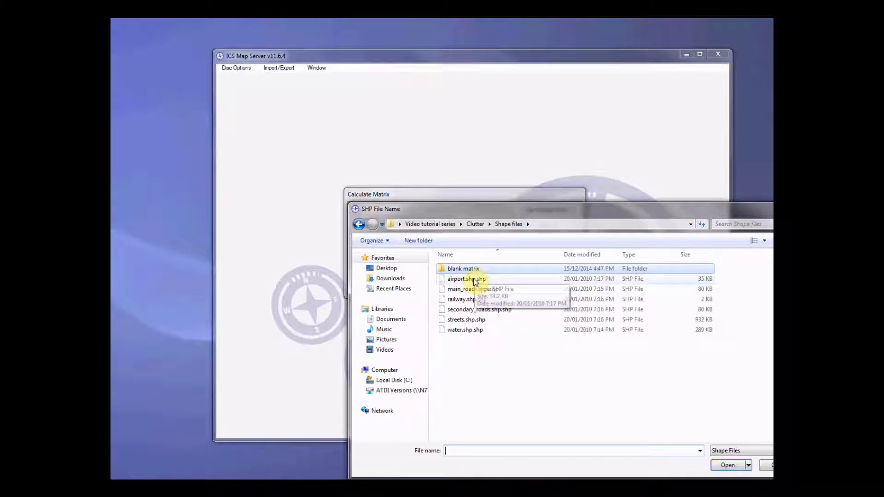
mouse_move(486, 289)
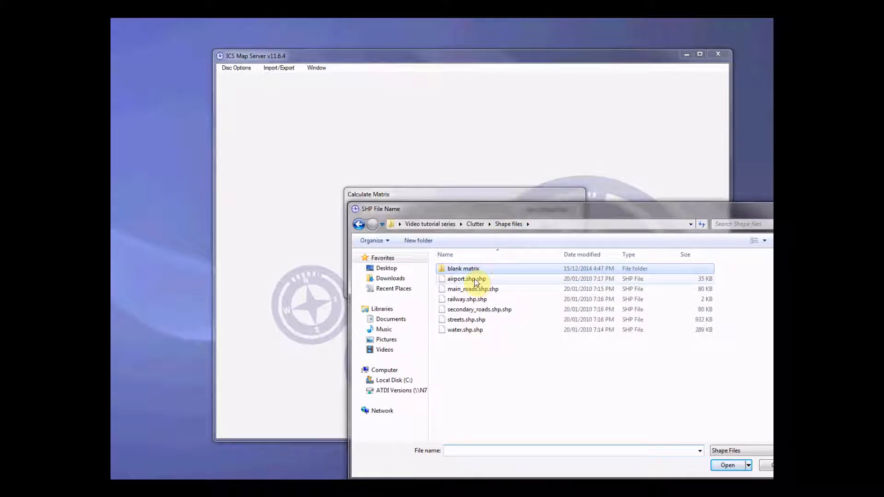
click(465, 279)
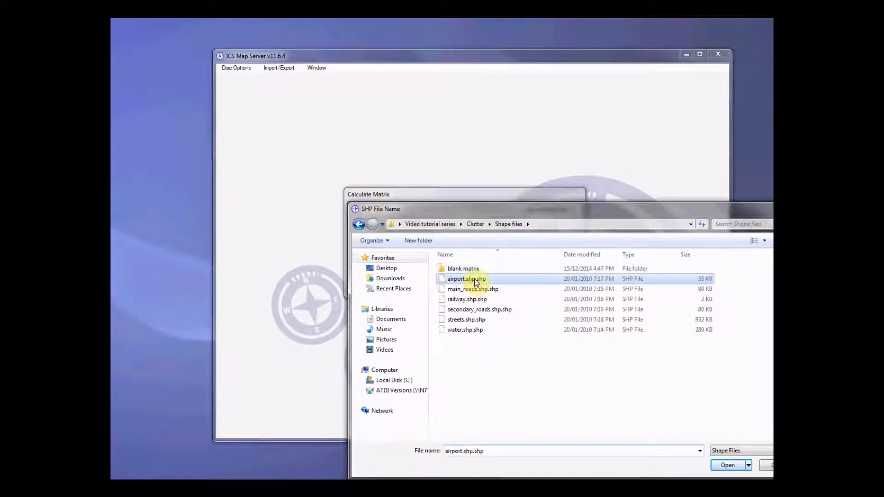
click(728, 465)
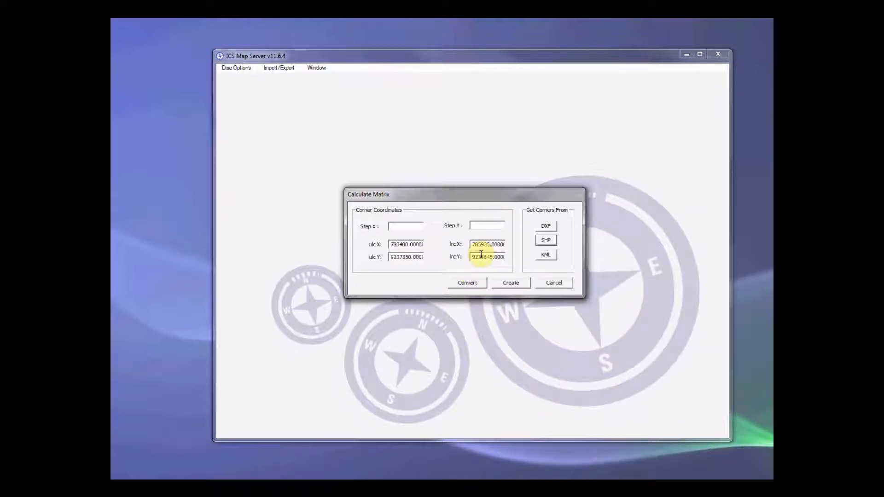
click(405, 244)
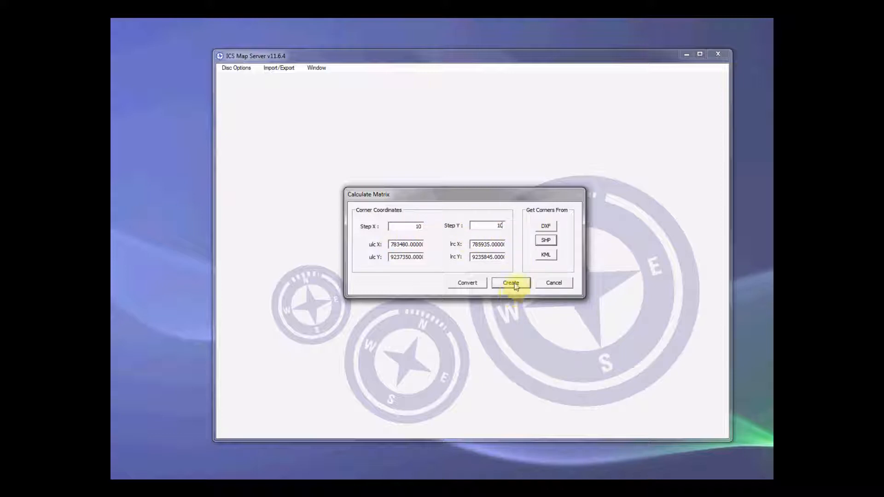
- Save the blank matrix as 16-bit airport_4UTS48_10m.ic2 in the blank matrix folder
click(511, 282)
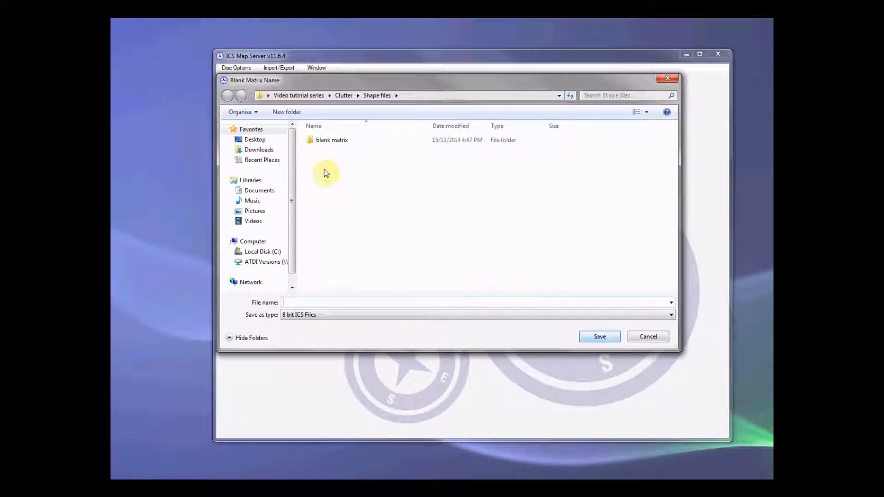
double_click(332, 140)
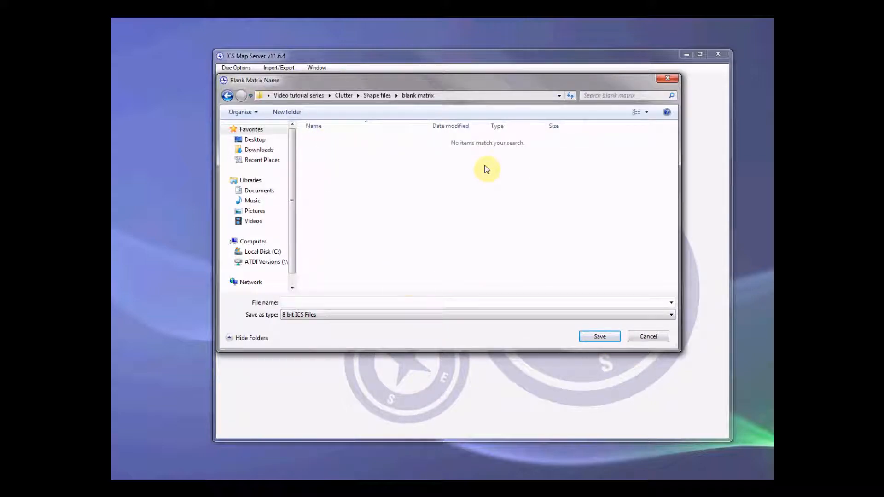
click(670, 315)
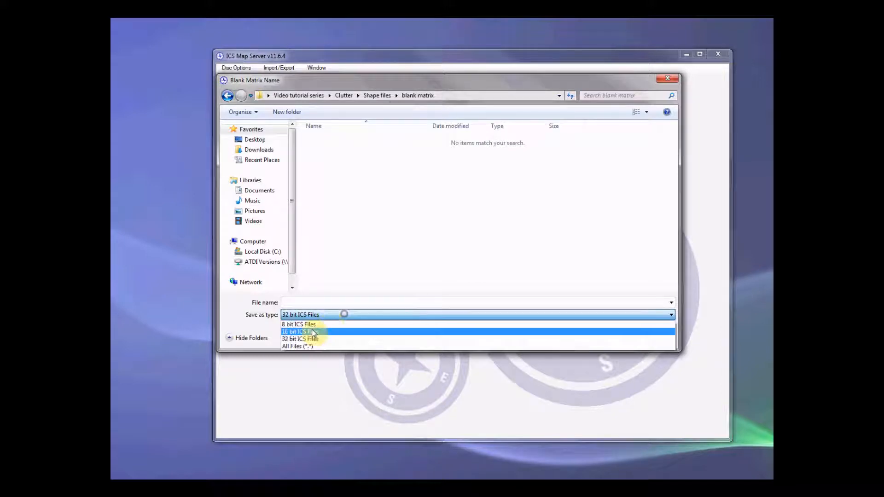
click(296, 332)
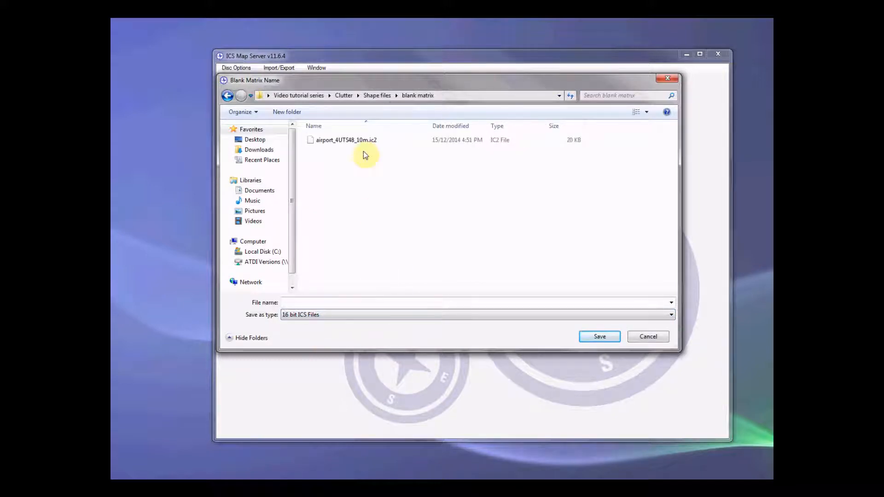
click(346, 140)
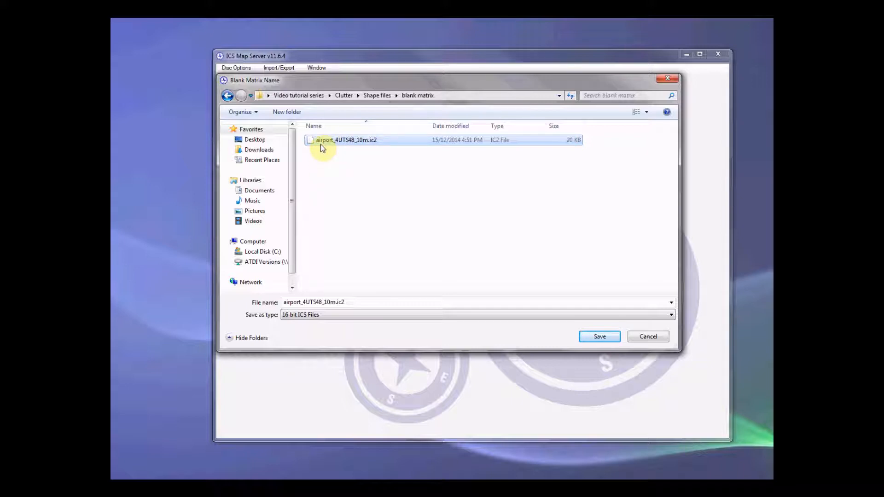
mouse_move(357, 145)
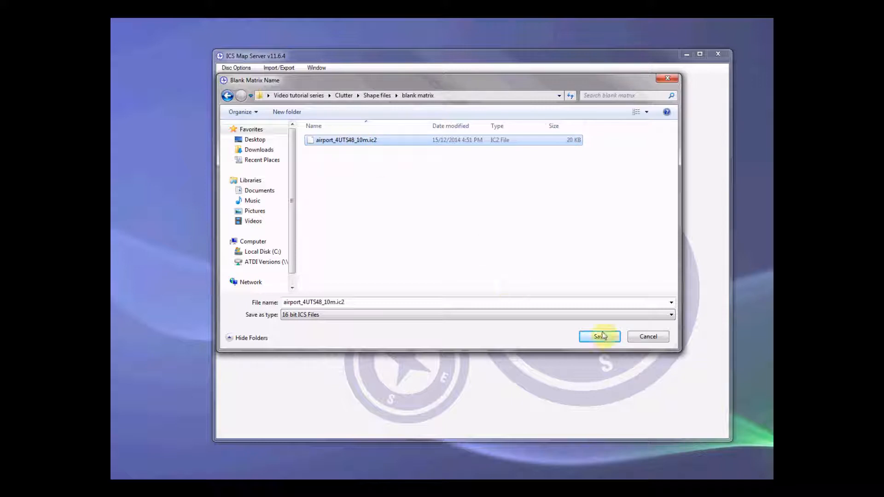
click(599, 337)
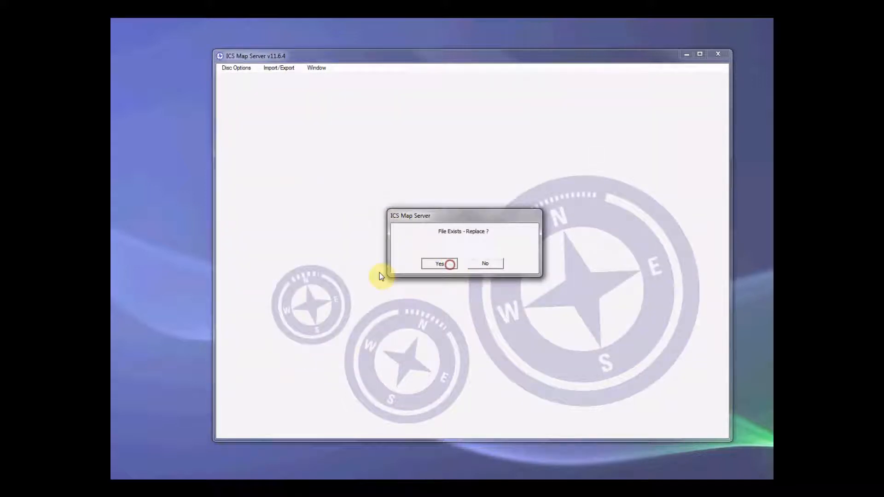
- Confirm replacing the file, enter grid 4UTS48, and create the 246 by 151 matrix
click(439, 264)
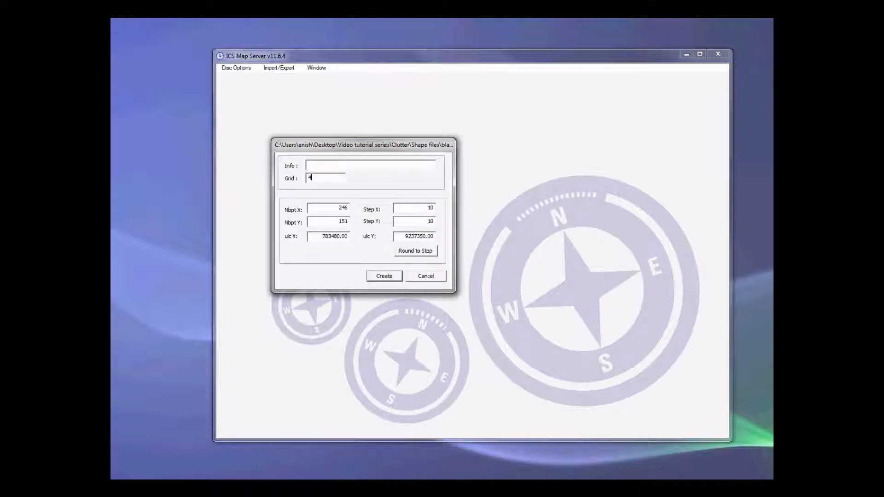
text(UTS)
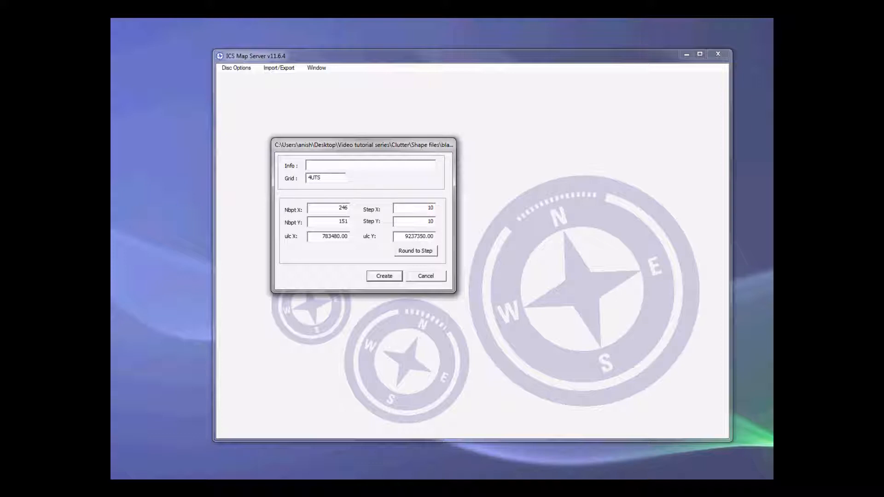
text(48)
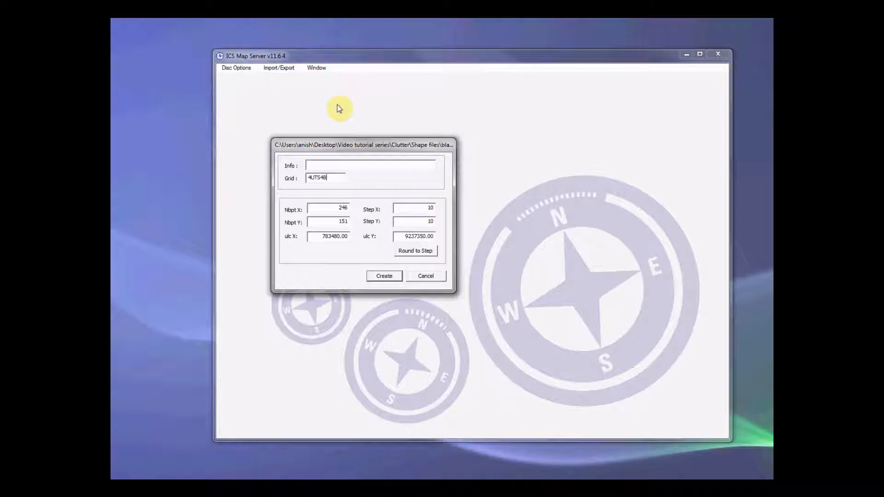
mouse_move(392, 179)
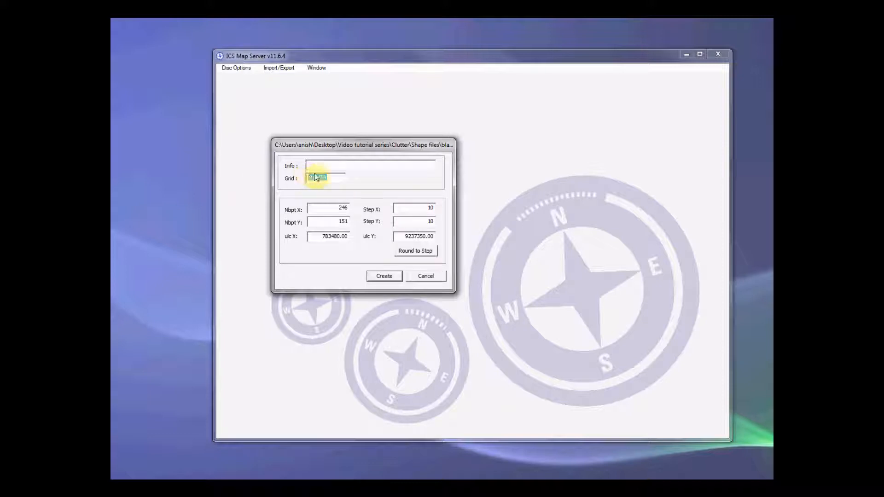
text(4UTS48)
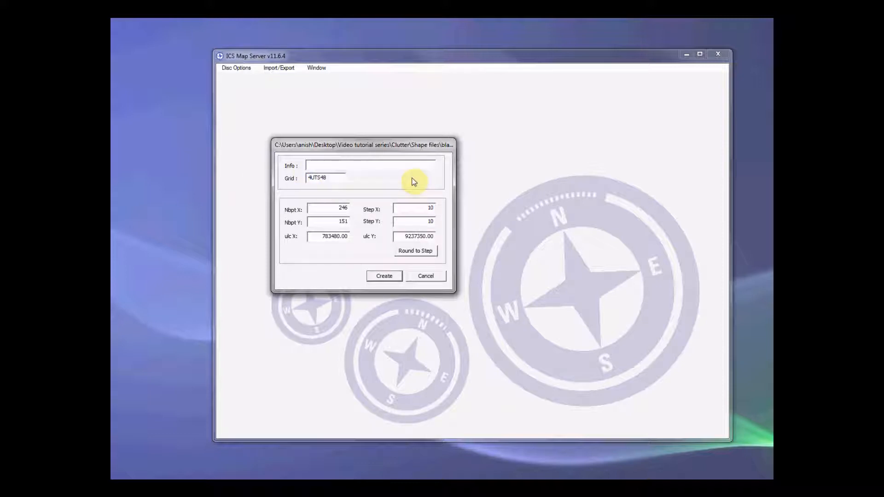
mouse_move(395, 162)
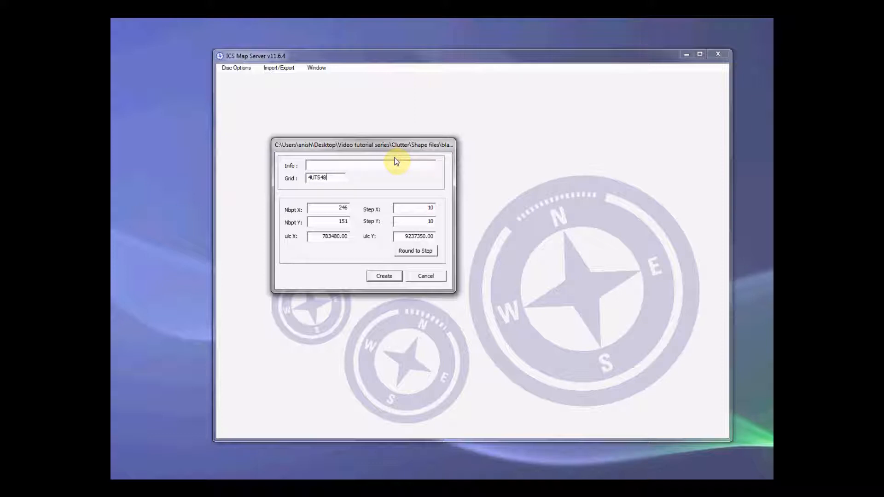
mouse_move(389, 181)
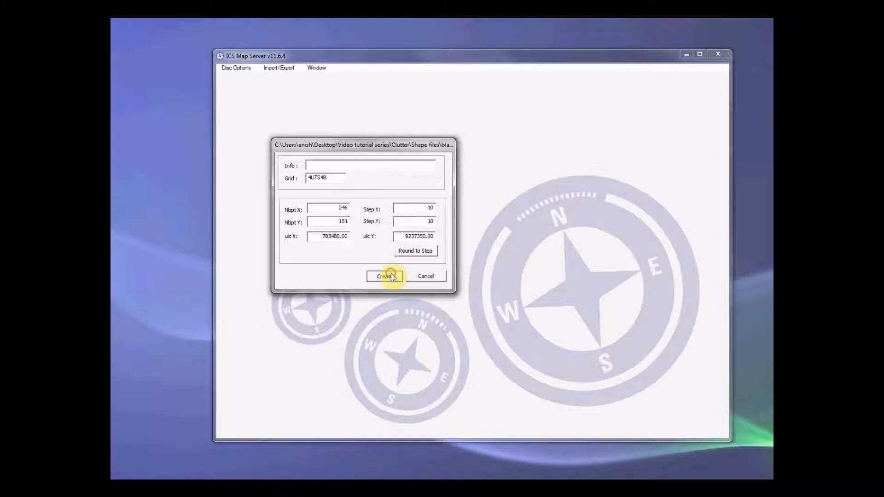
click(236, 68)
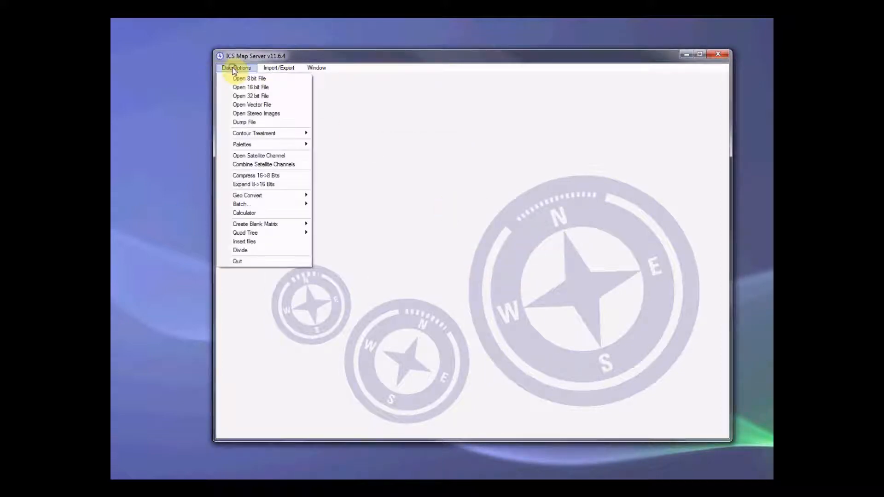
mouse_move(254, 133)
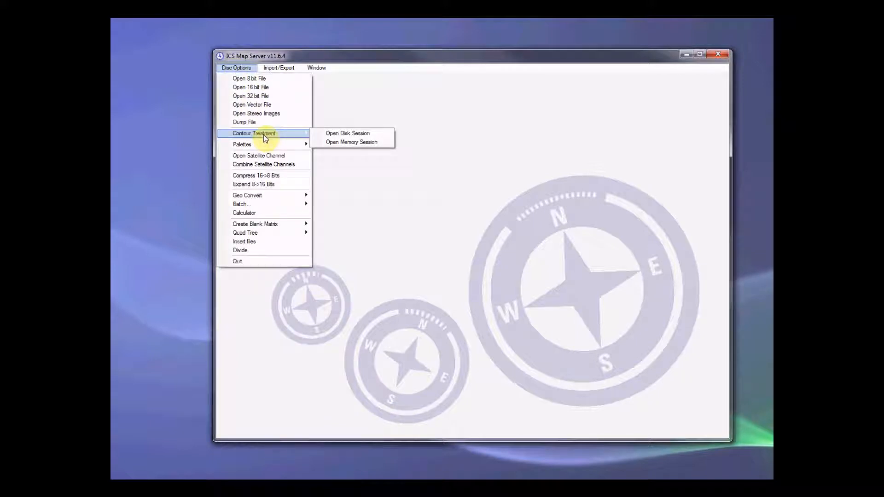
mouse_move(307, 139)
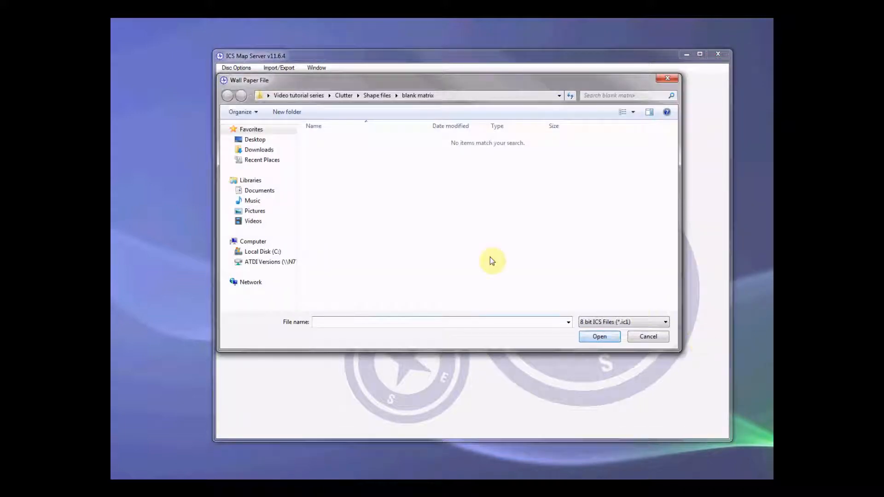
mouse_move(648, 337)
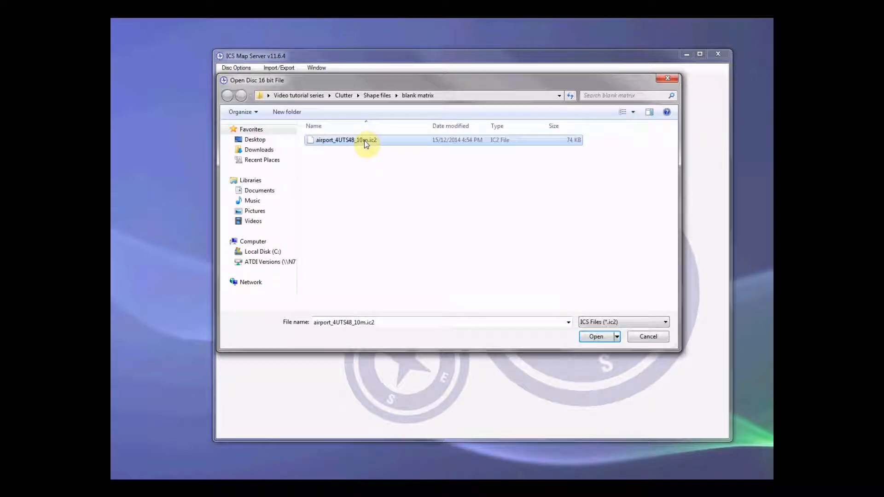
- Open airport_4UTS48_10m.ic2 from the Shape files\blank matrix folder
click(596, 337)
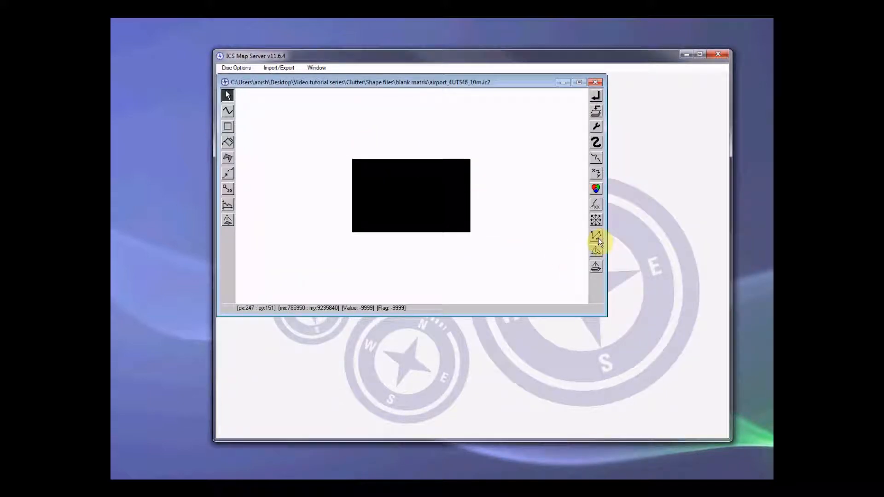
- Rasterise airport.shp into the matrix, using ID as altitude with grid 4UTS48
click(595, 236)
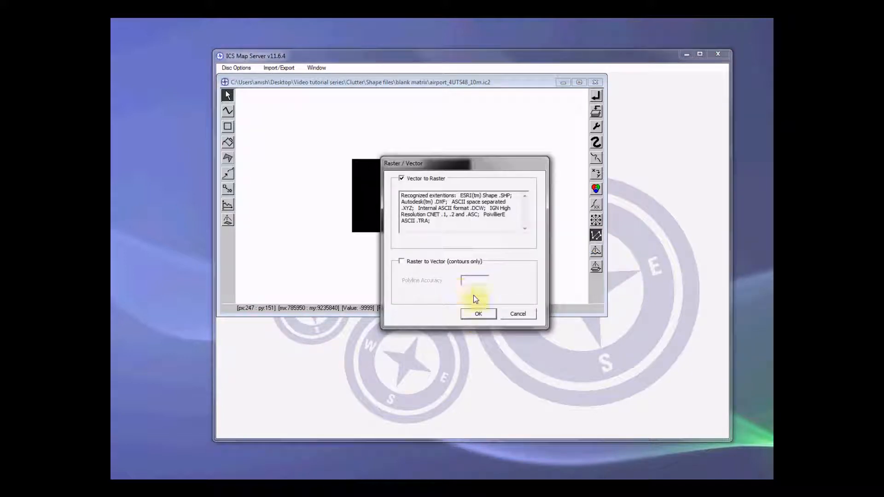
click(478, 314)
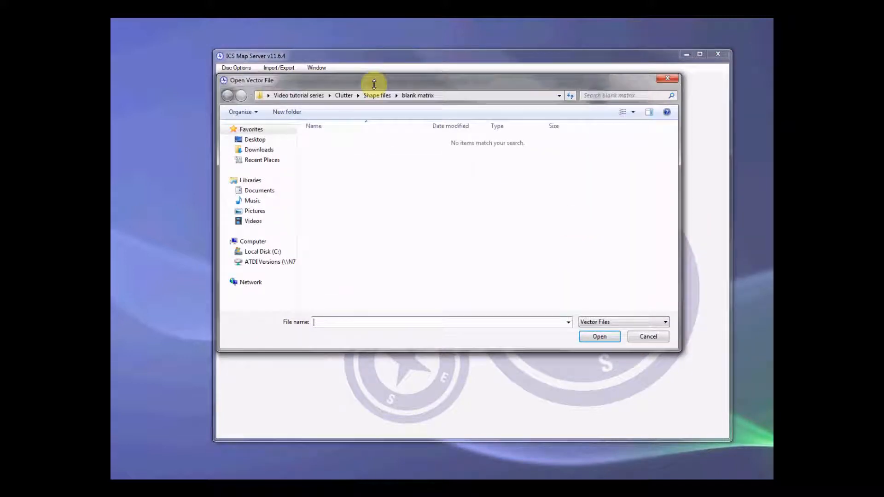
click(600, 337)
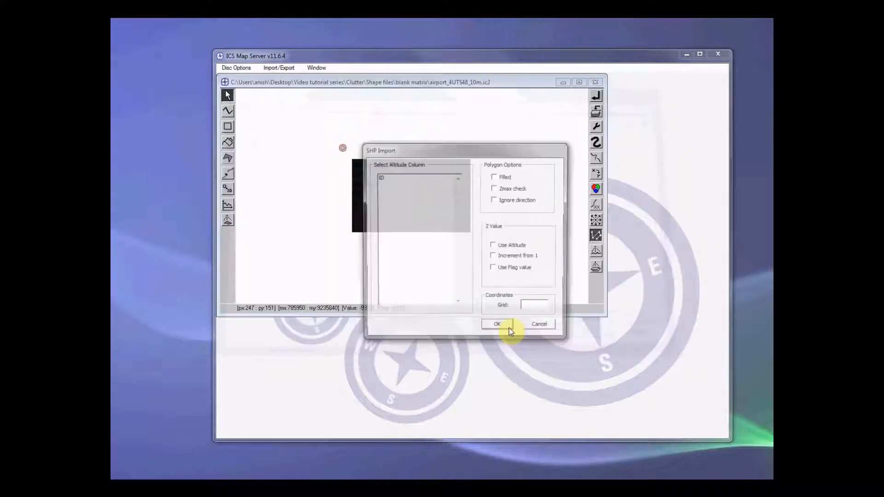
click(394, 177)
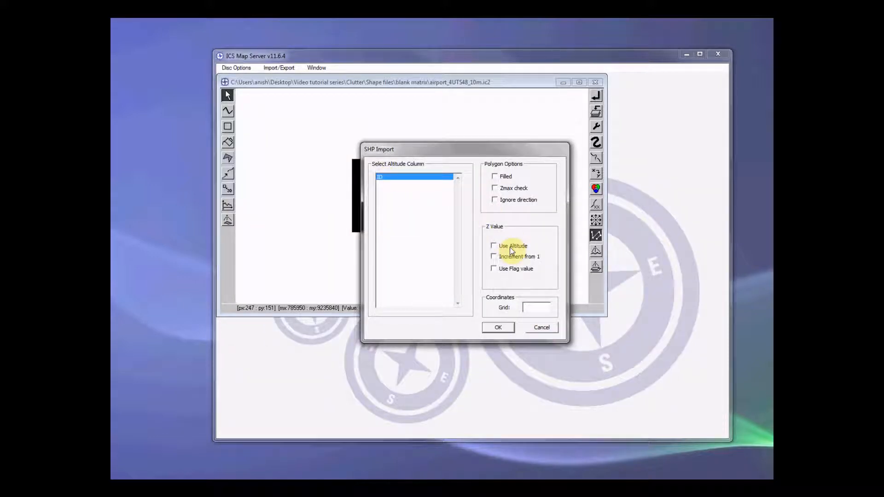
click(494, 246)
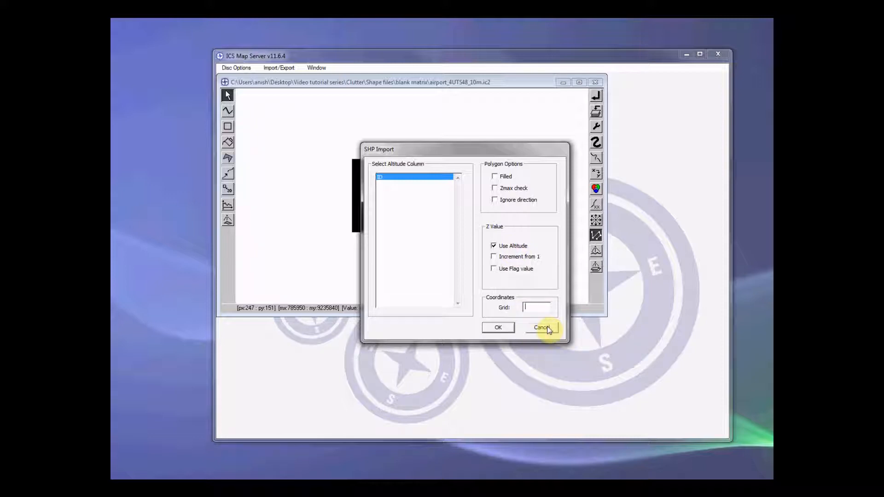
text(4)
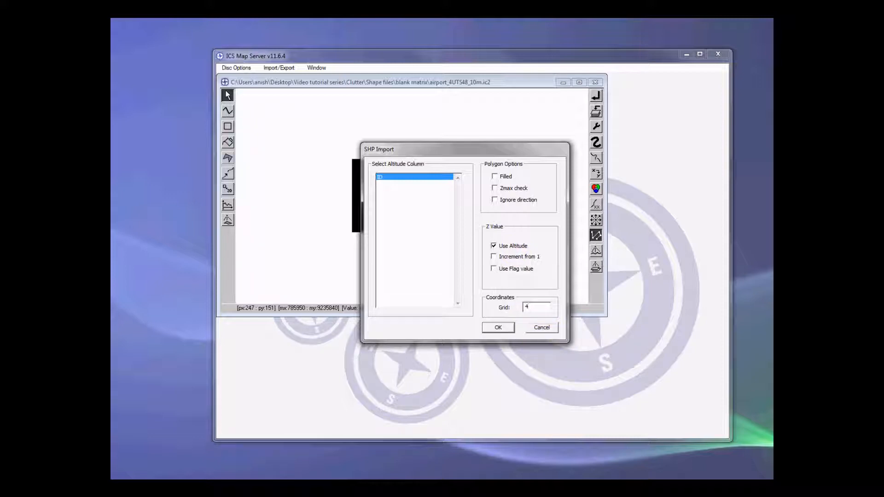
text(4UTS48)
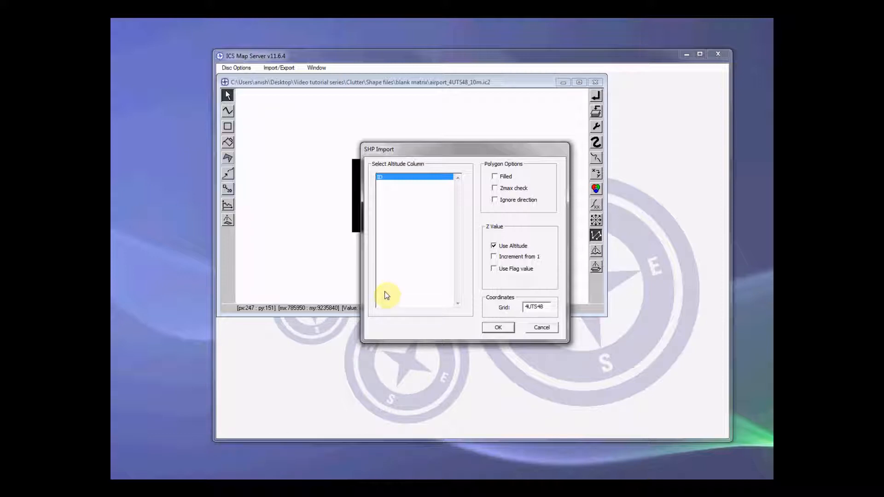
click(497, 328)
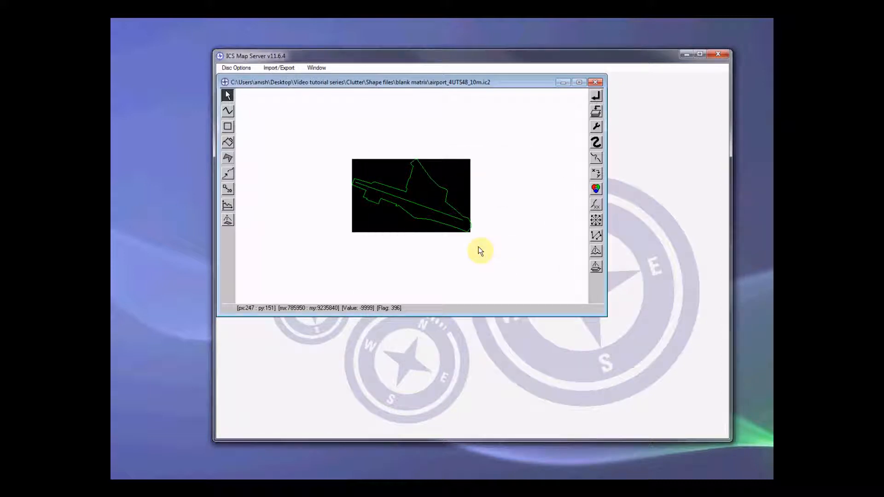
mouse_move(482, 220)
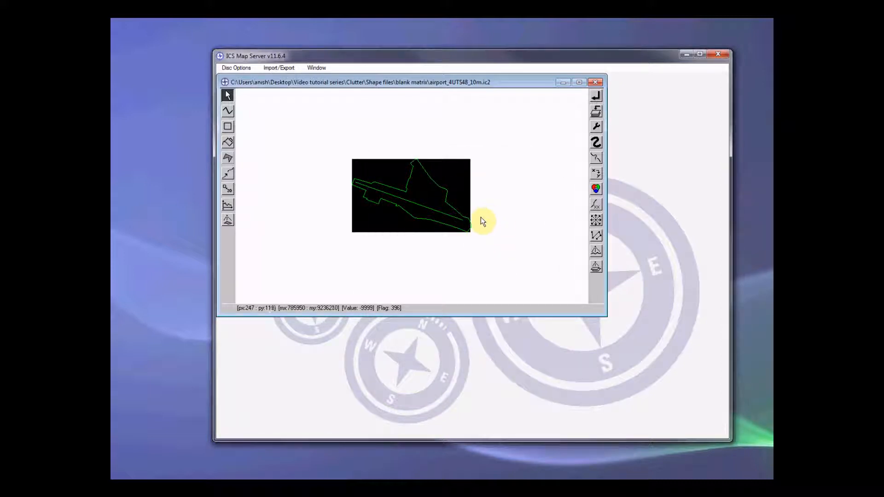
mouse_move(560, 189)
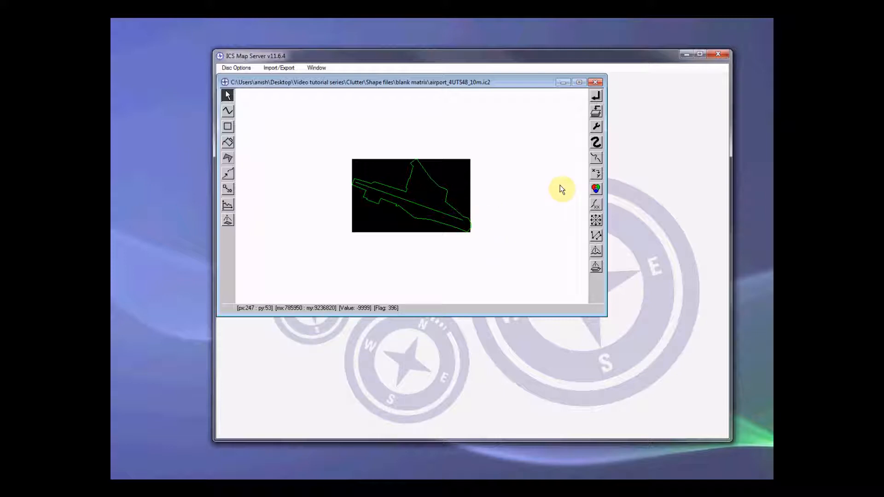
mouse_move(596, 174)
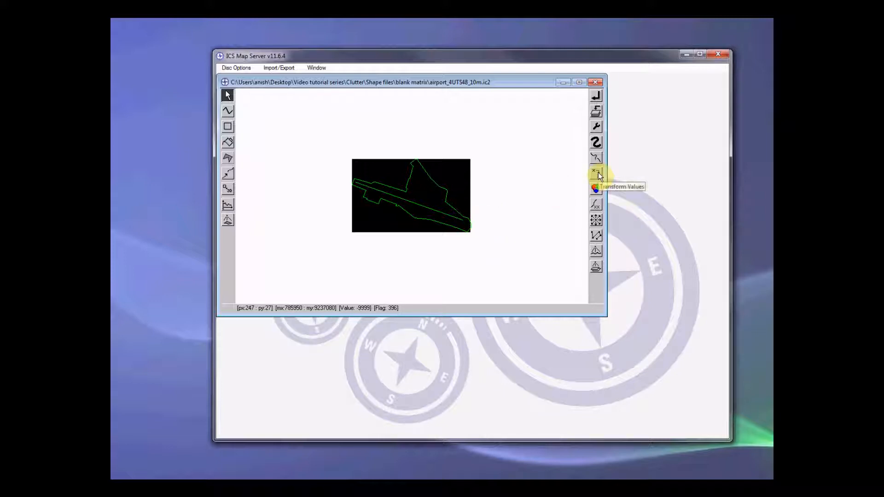
- Set all values except -9999 to 1 and recolour the outline red
click(595, 173)
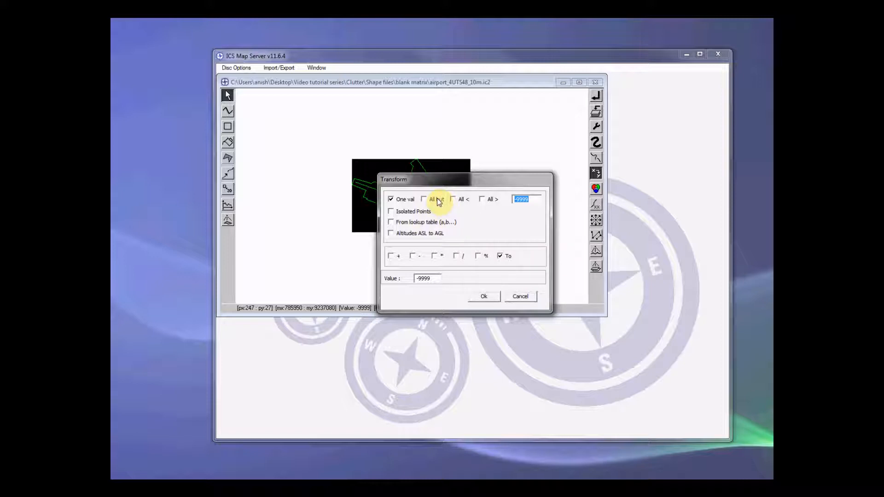
click(424, 199)
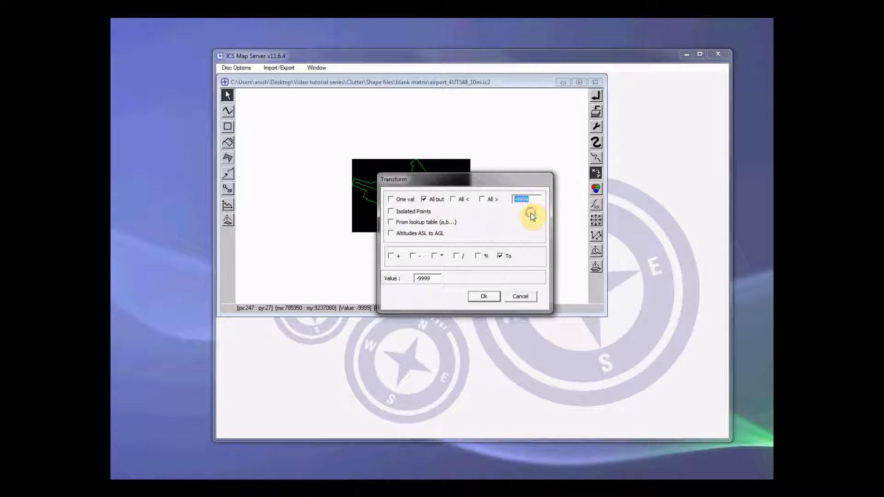
triple_click(423, 278)
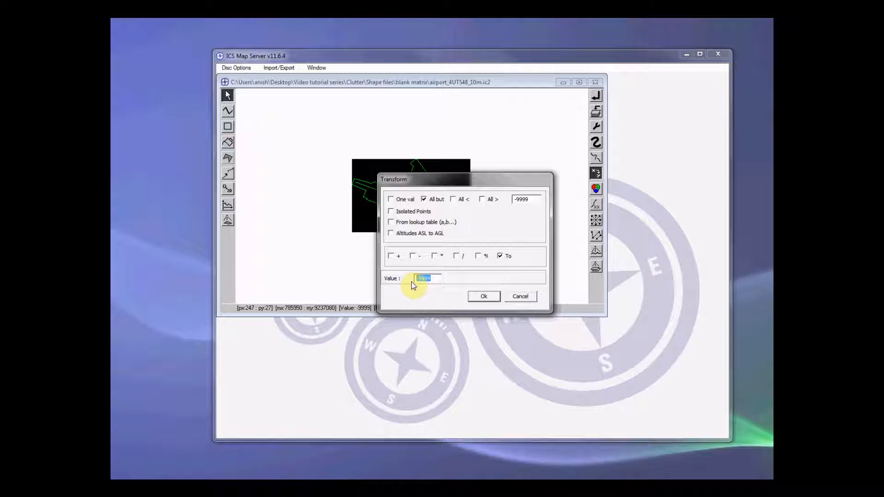
text(1)
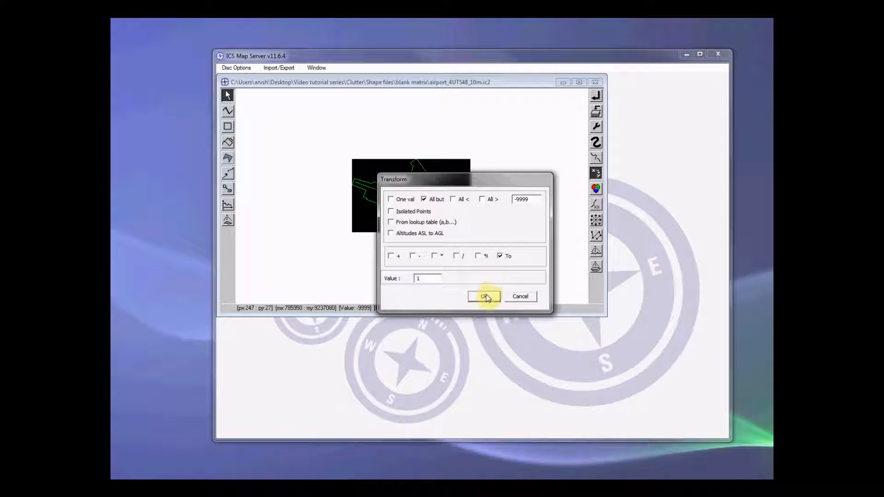
click(483, 296)
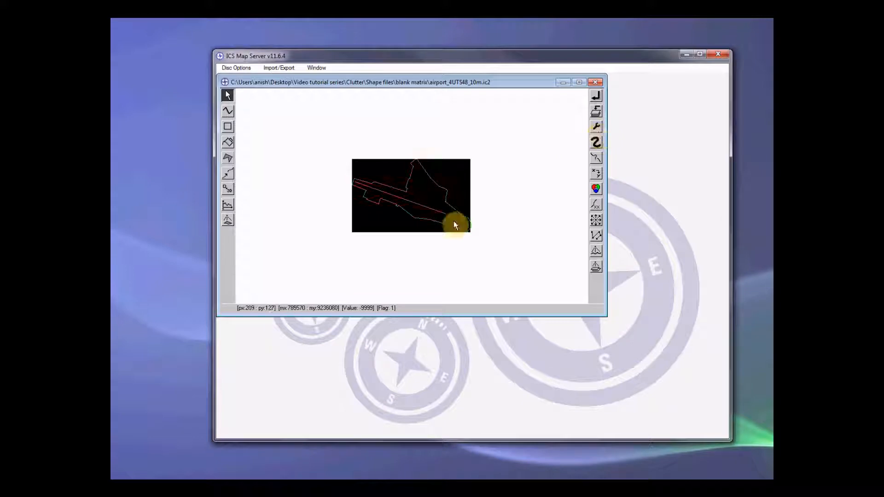
click(596, 189)
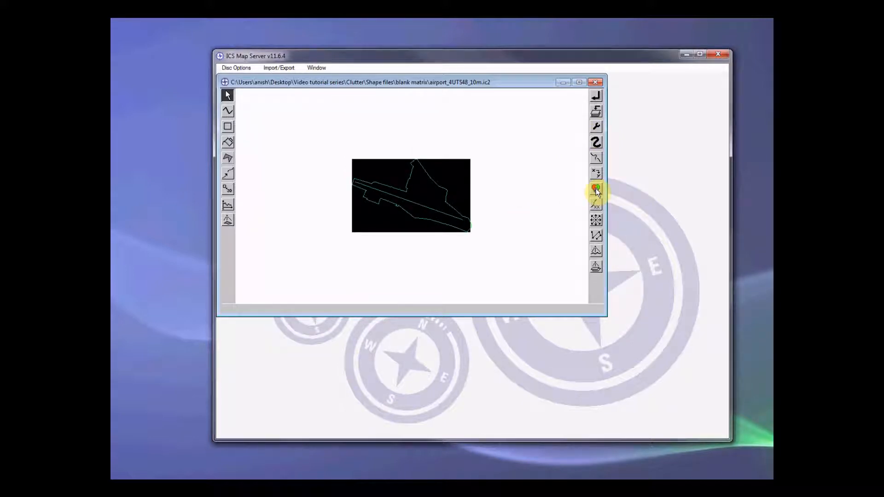
click(596, 189)
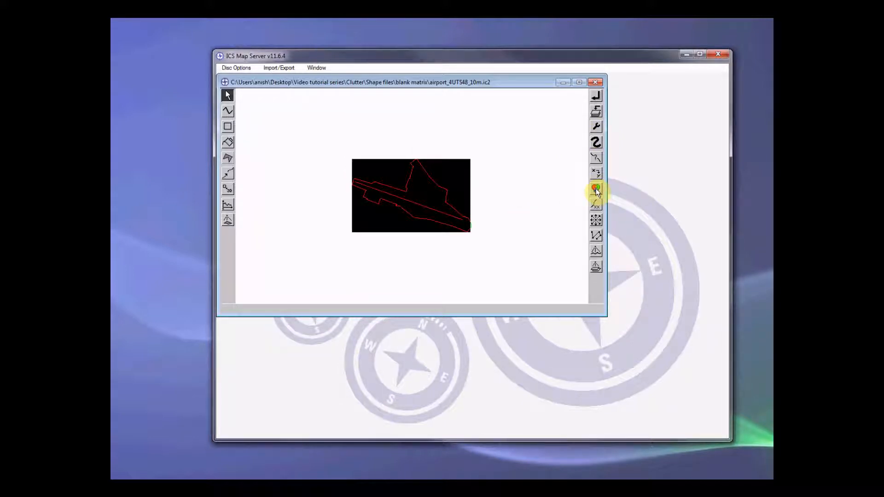
- Overwrite airport_4UTS48_10m.ic2 with the transformed 16-bit matrix and close its window
click(596, 188)
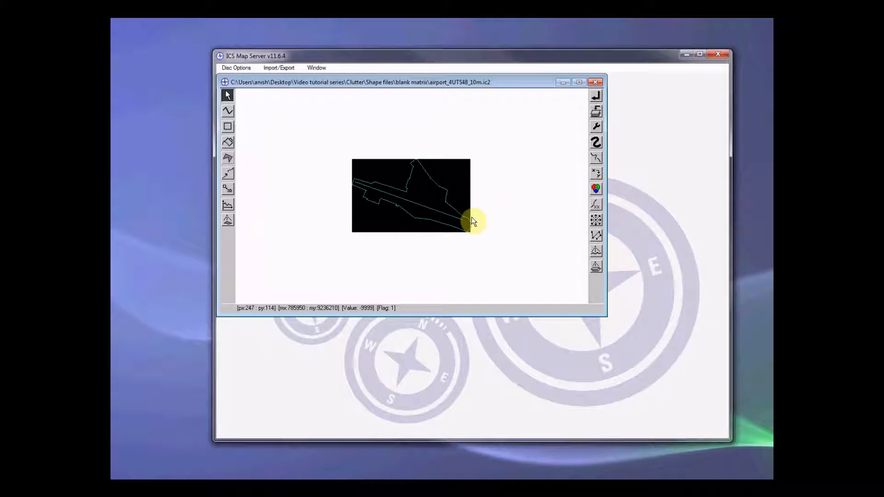
mouse_move(361, 156)
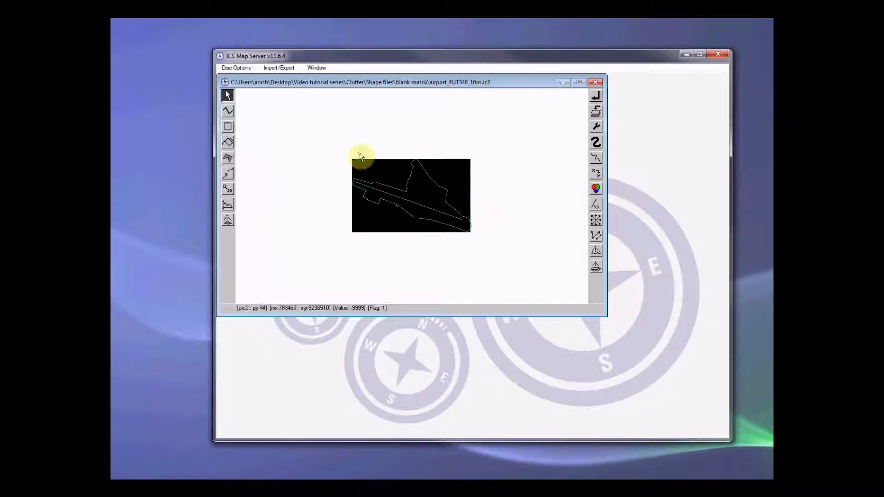
mouse_move(388, 177)
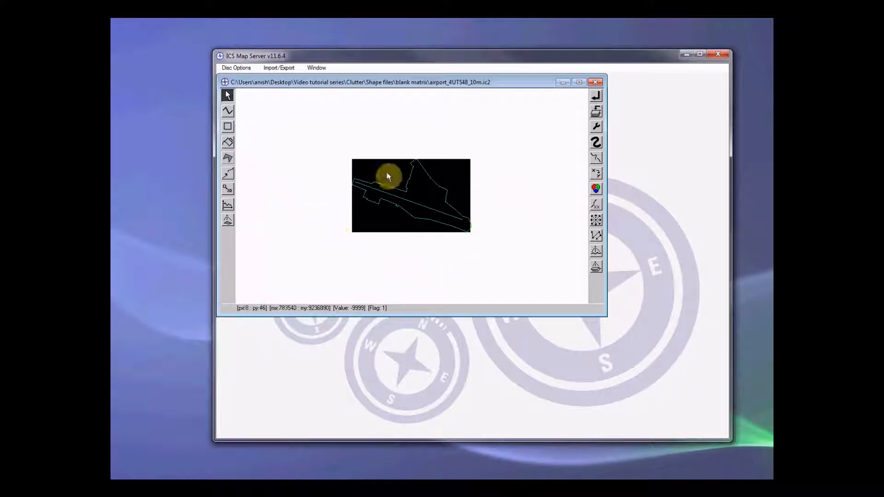
mouse_move(474, 229)
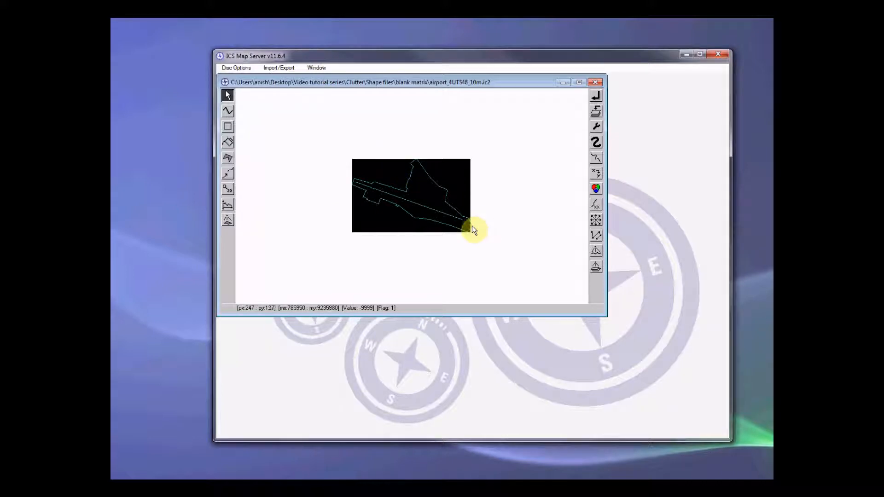
mouse_move(573, 180)
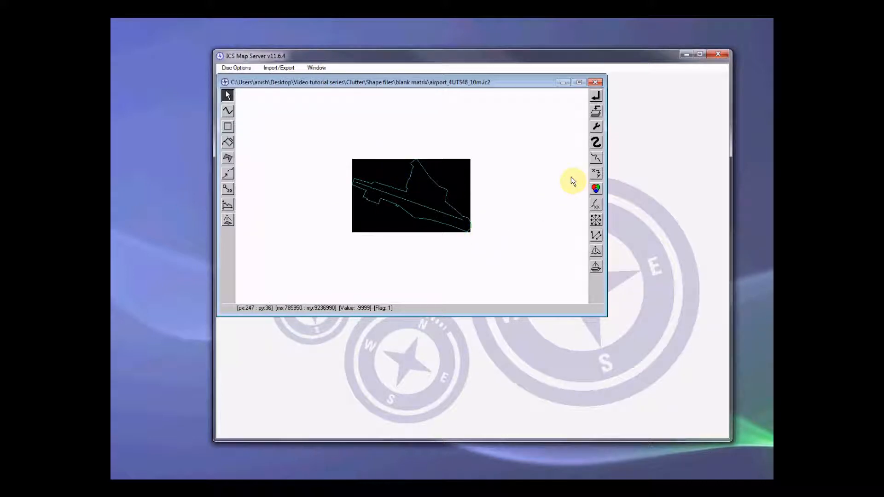
mouse_move(596, 107)
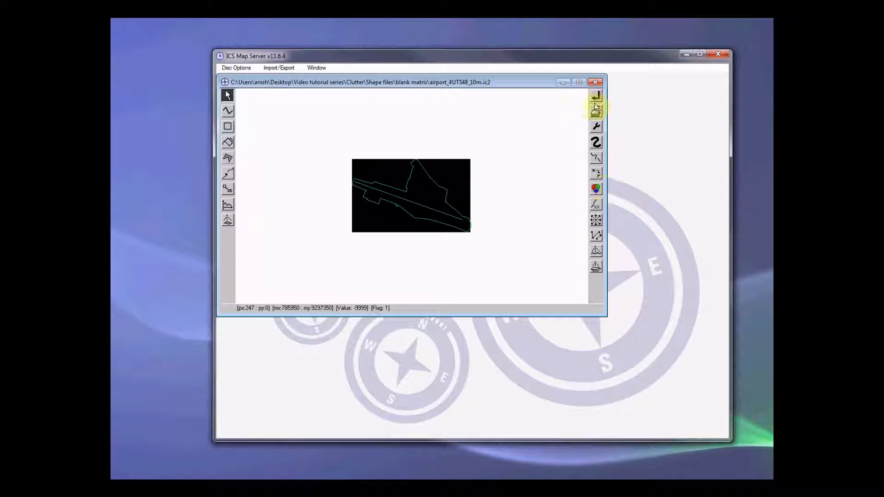
click(596, 94)
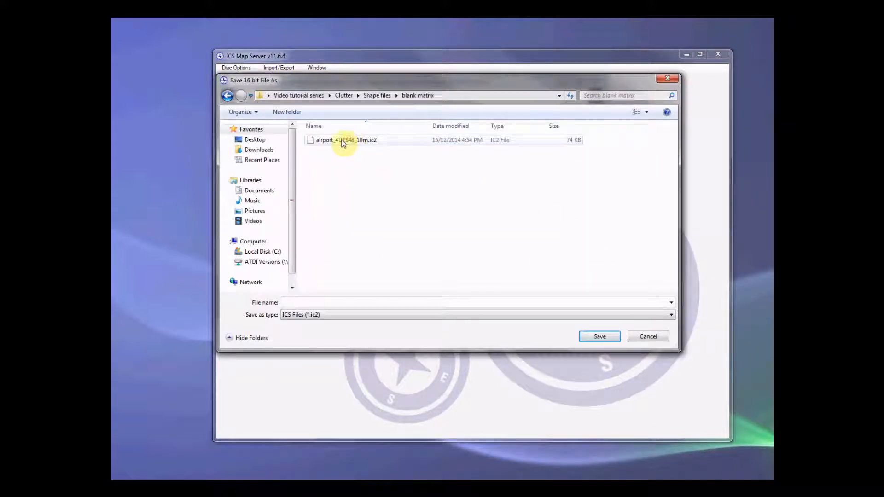
click(344, 140)
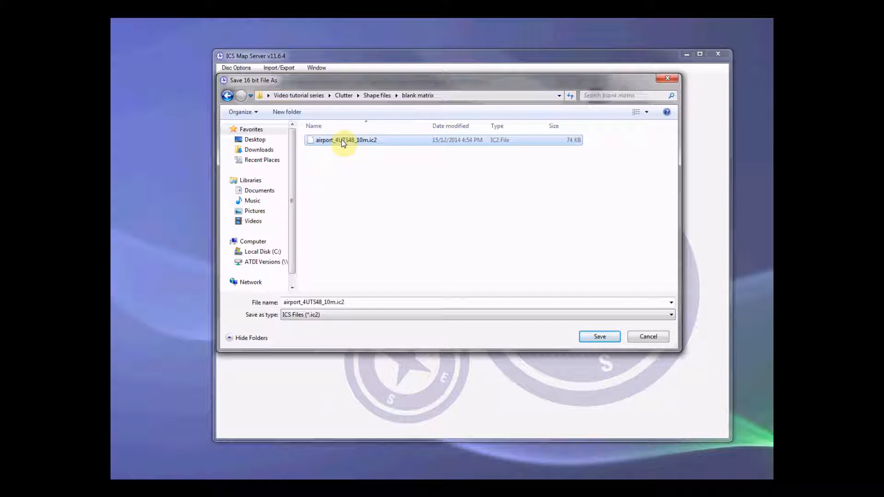
click(599, 337)
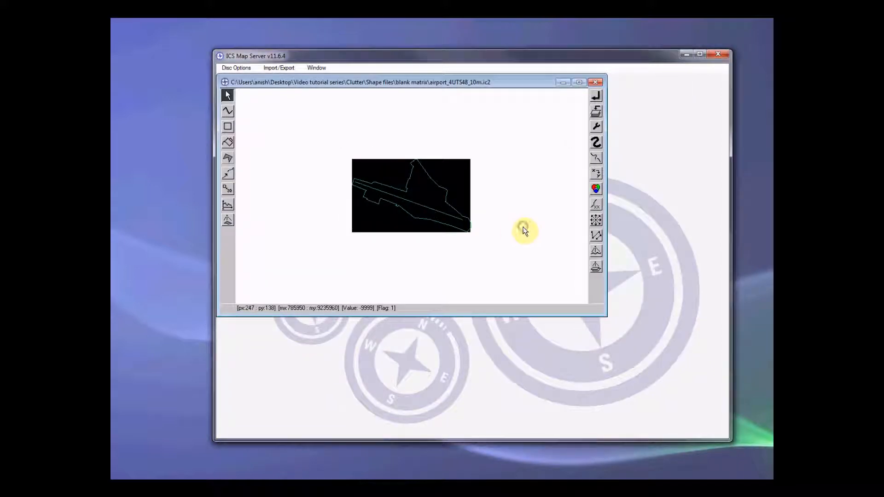
mouse_move(595, 82)
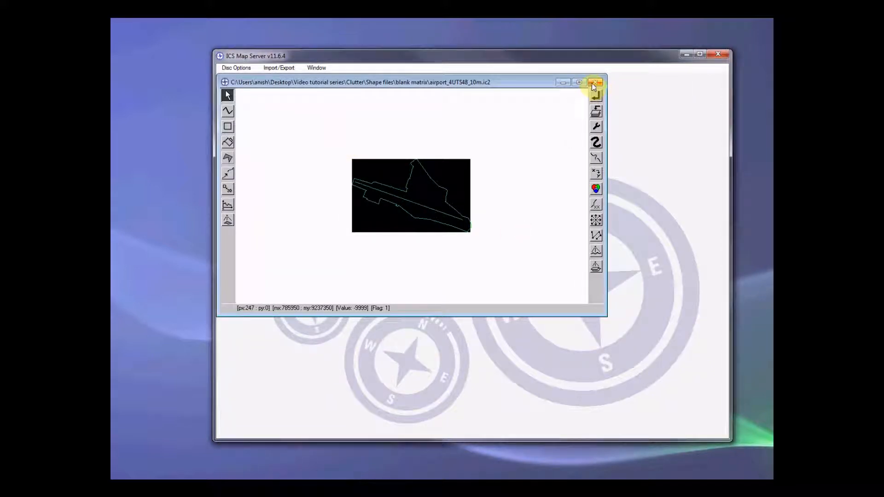
click(596, 82)
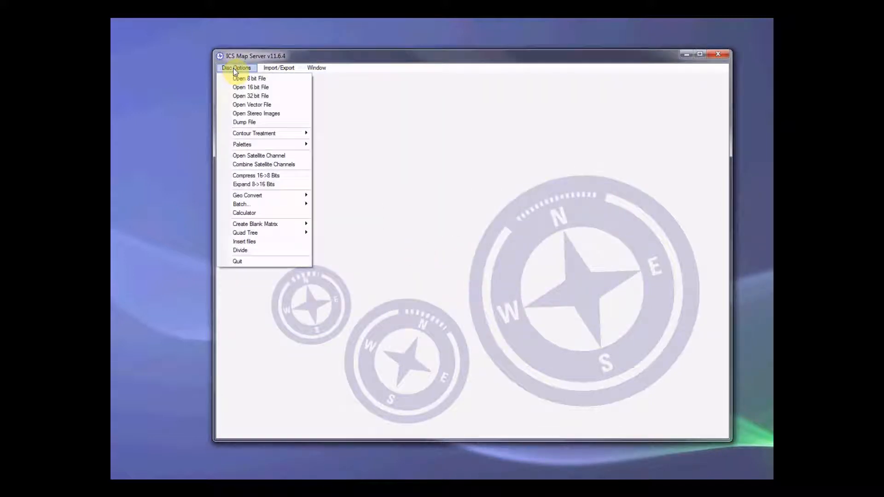
mouse_move(253, 133)
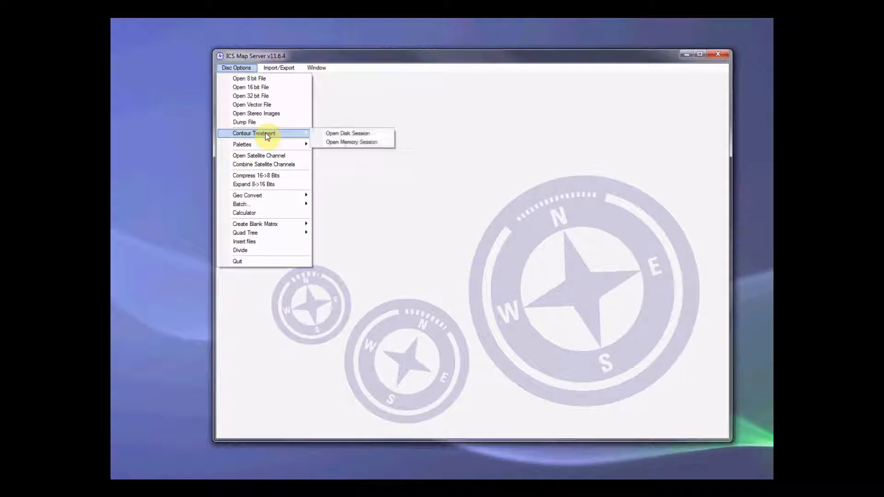
mouse_move(255, 224)
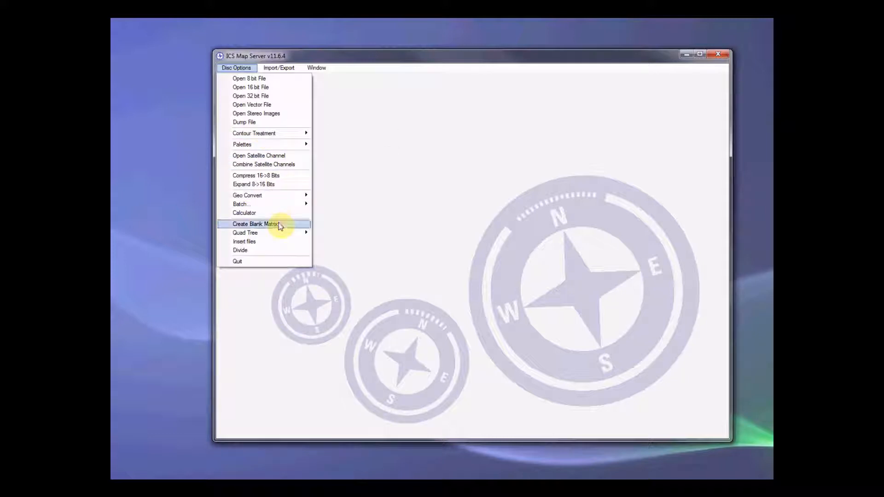
- Define a two-corner blank matrix from the main_roads shapefile extent
click(255, 224)
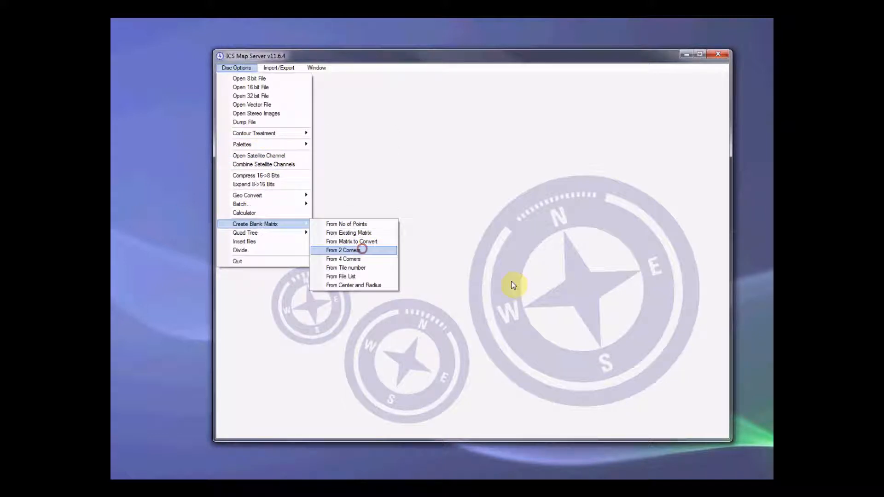
click(343, 249)
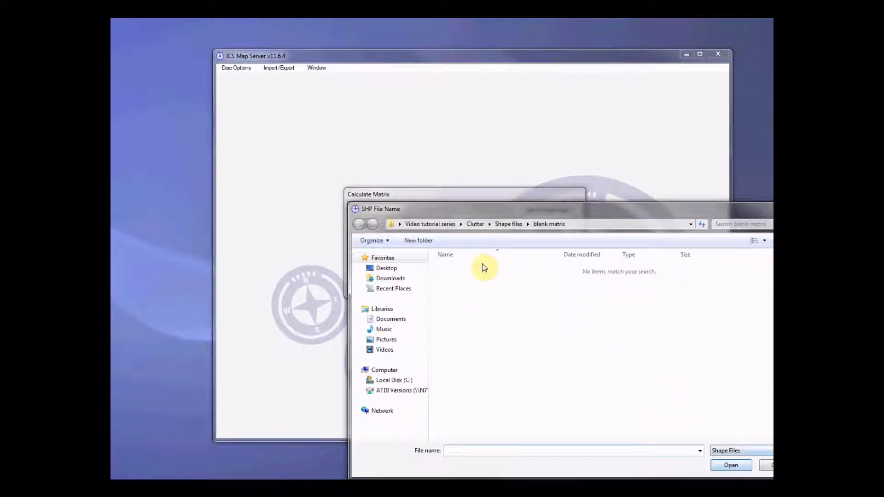
click(359, 224)
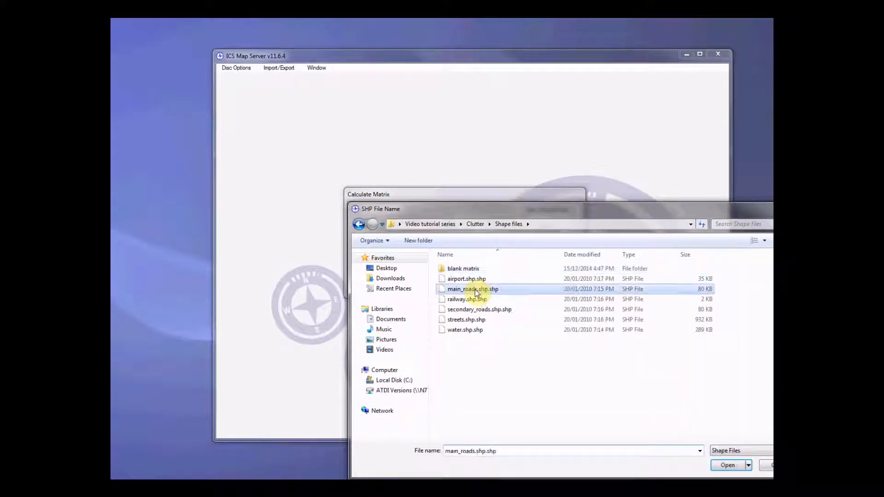
click(727, 464)
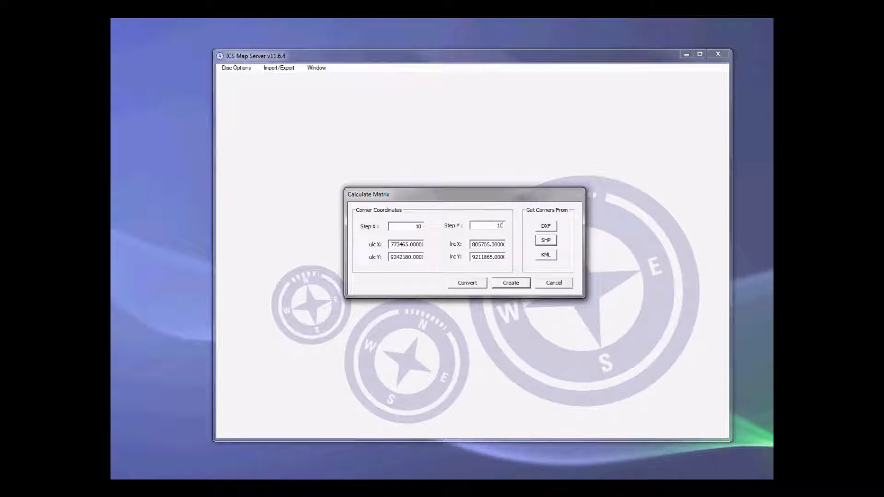
click(510, 283)
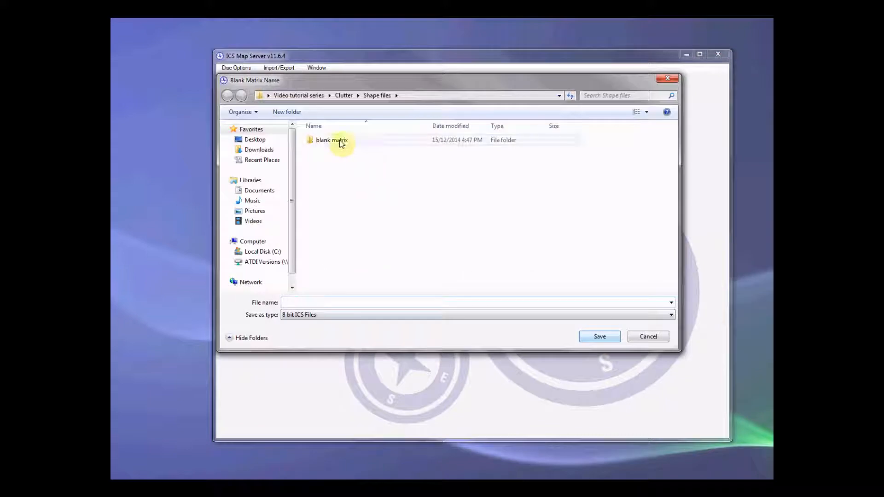
- Save it as mainRoad_4UTS48_10m.ic2 in the blank matrix folder with grid 4UTS48
double_click(332, 140)
text(main_4UTS48_10m.ic2)
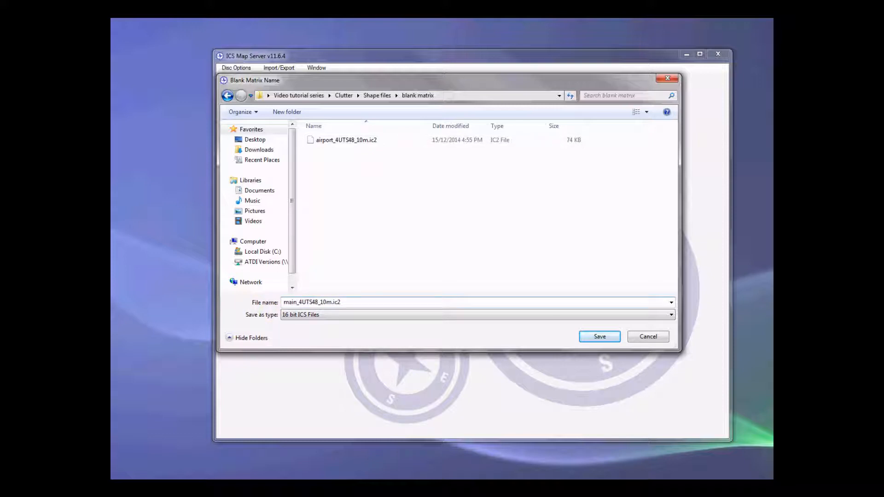
text(Road)
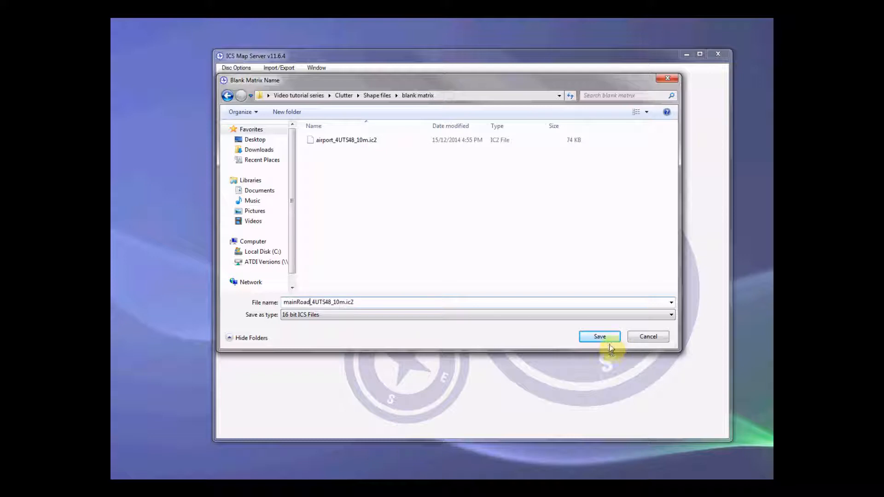
click(599, 336)
text(4UTS)
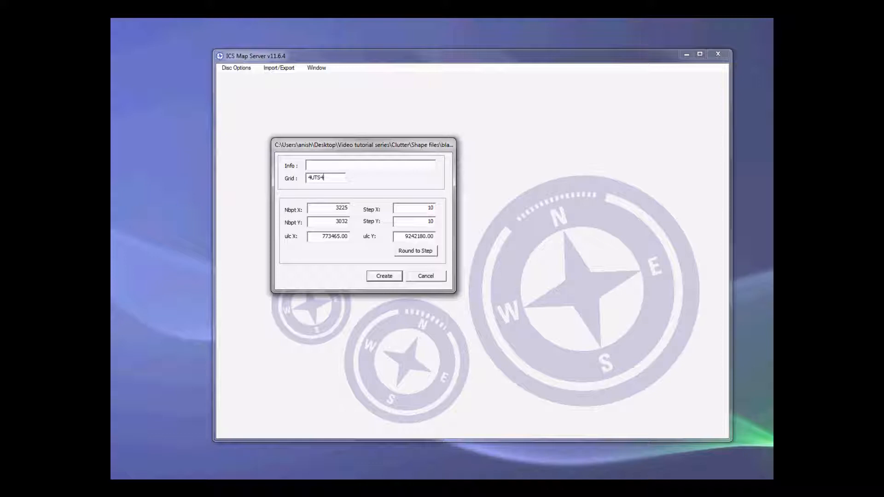
text(48)
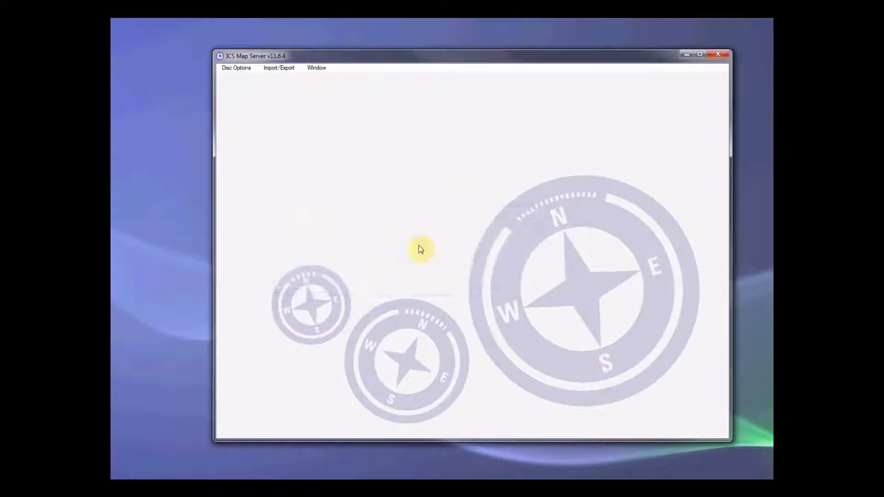
- Open mainRoad_4UTS48_10m.ic2 in a disk session
click(236, 68)
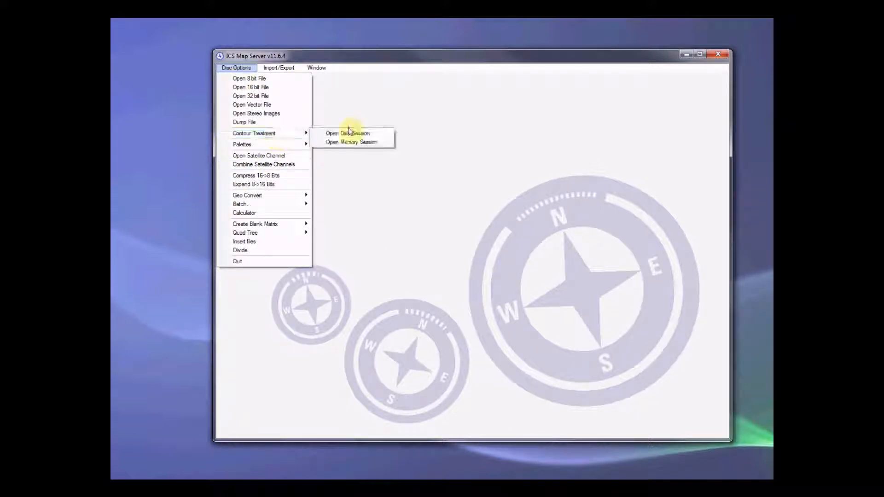
click(347, 133)
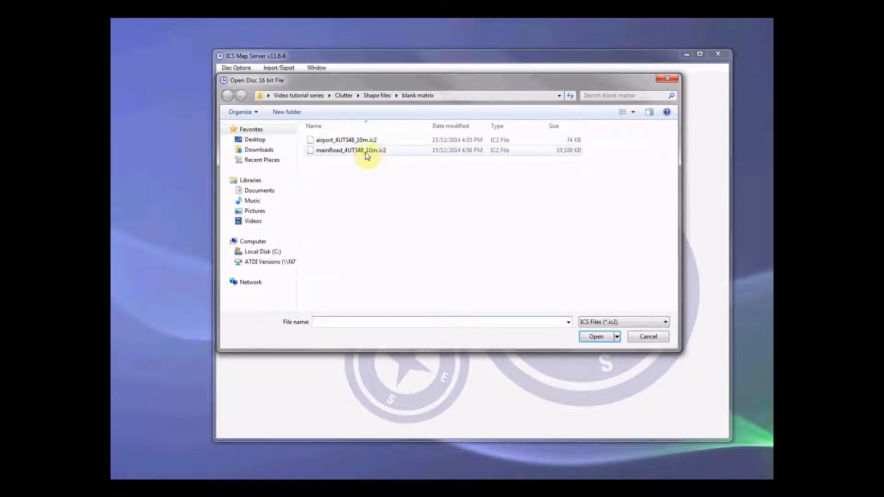
click(351, 150)
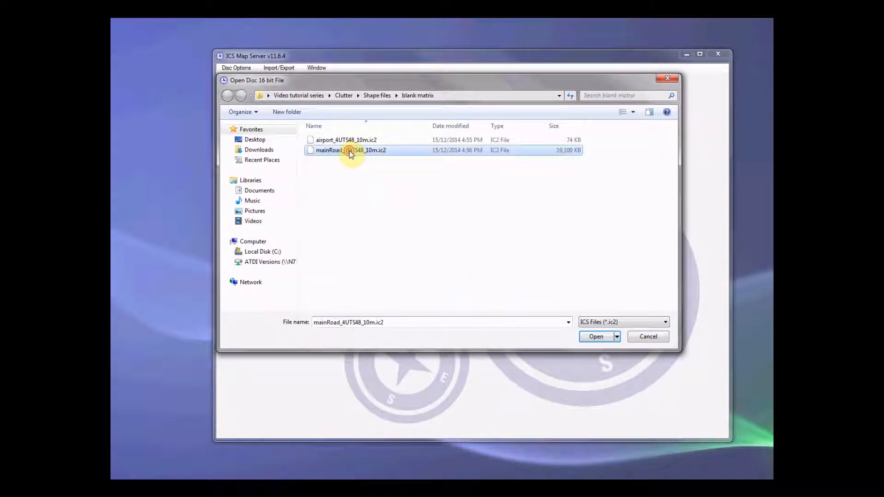
click(595, 337)
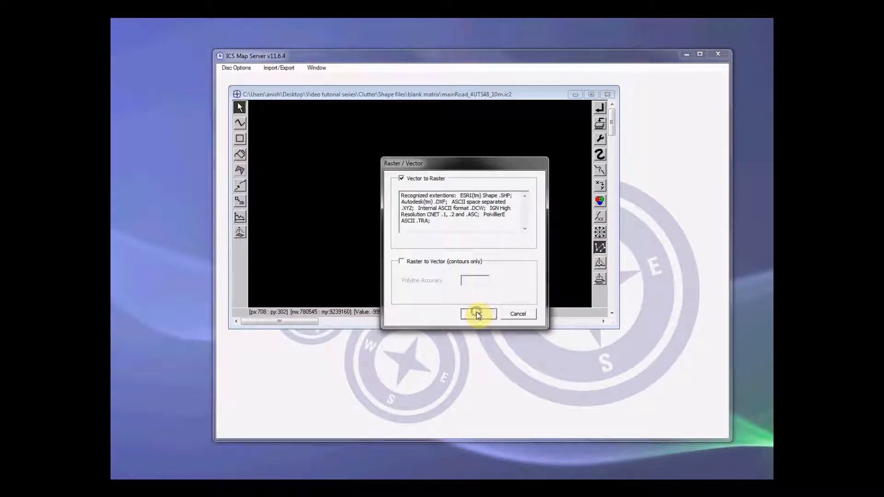
- Import main_roads.shp as raster, using ID as altitude with grid 4UTS48
click(478, 314)
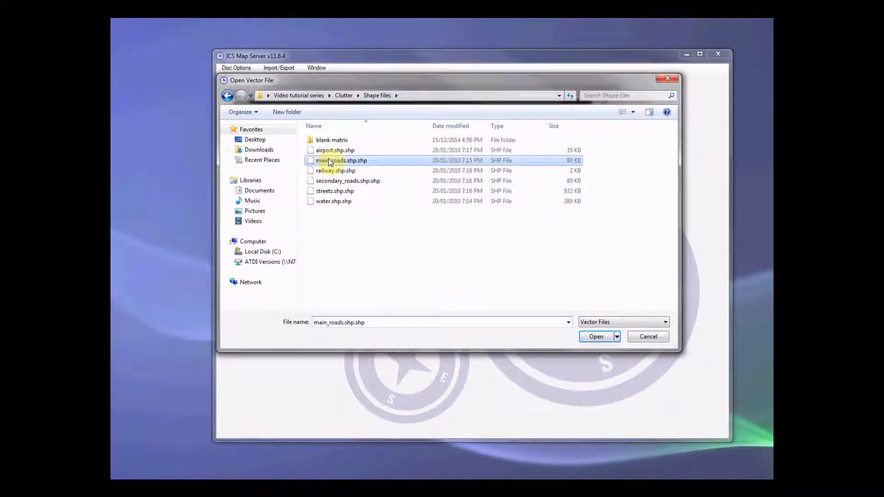
click(596, 336)
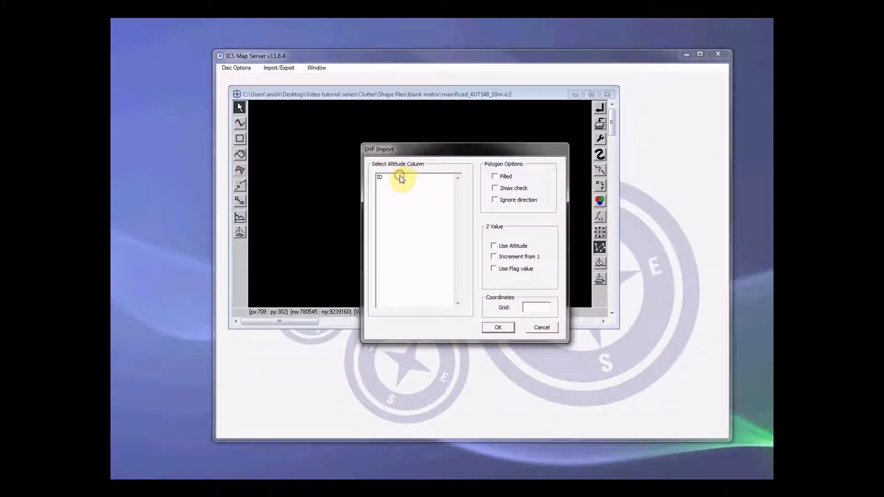
click(381, 177)
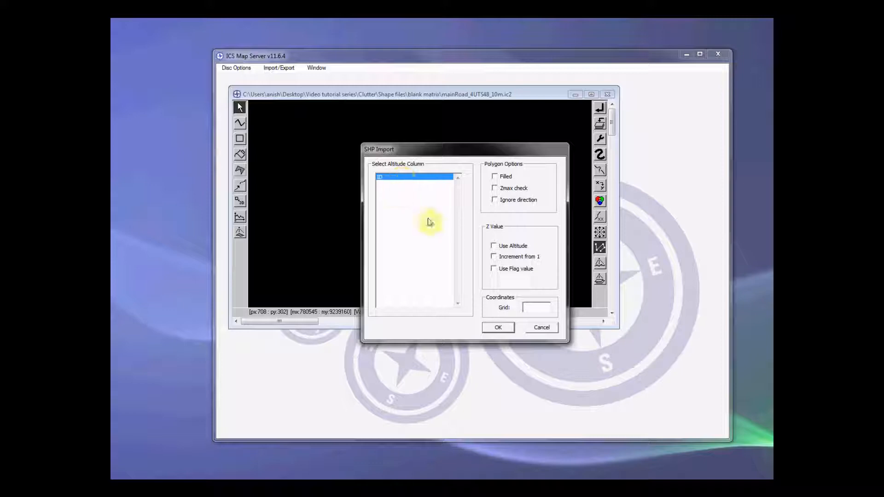
mouse_move(522, 241)
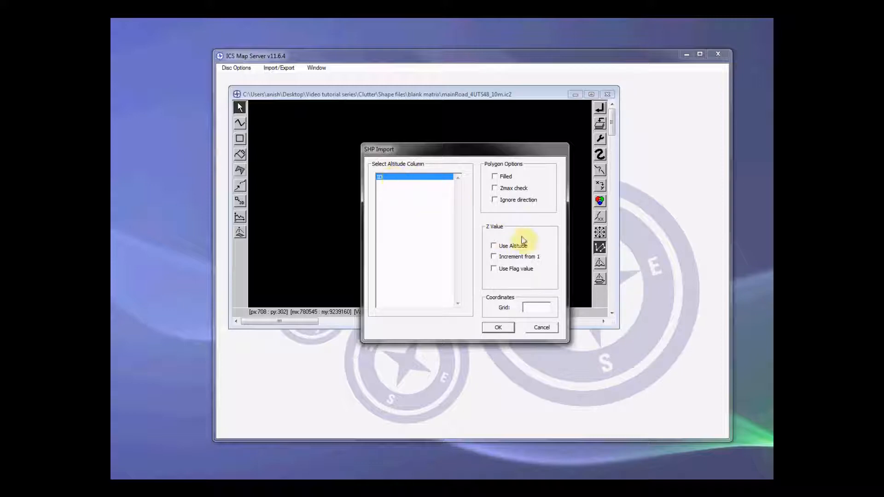
click(495, 245)
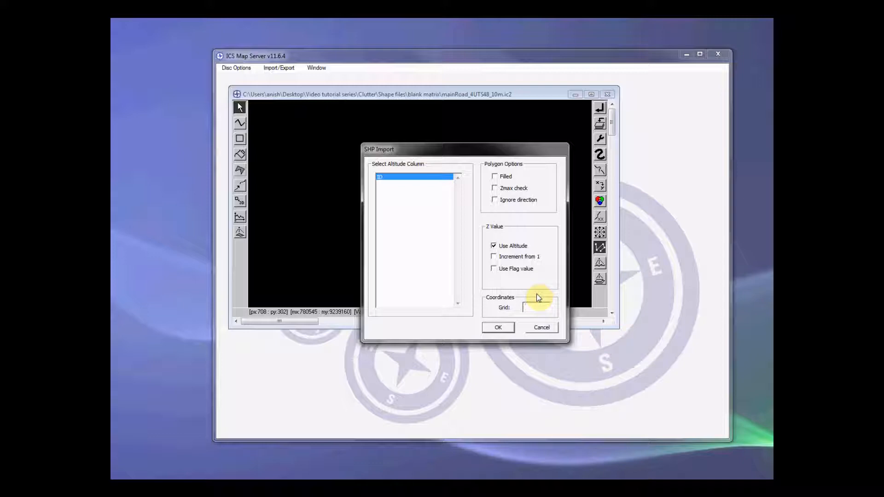
text(4UTS)
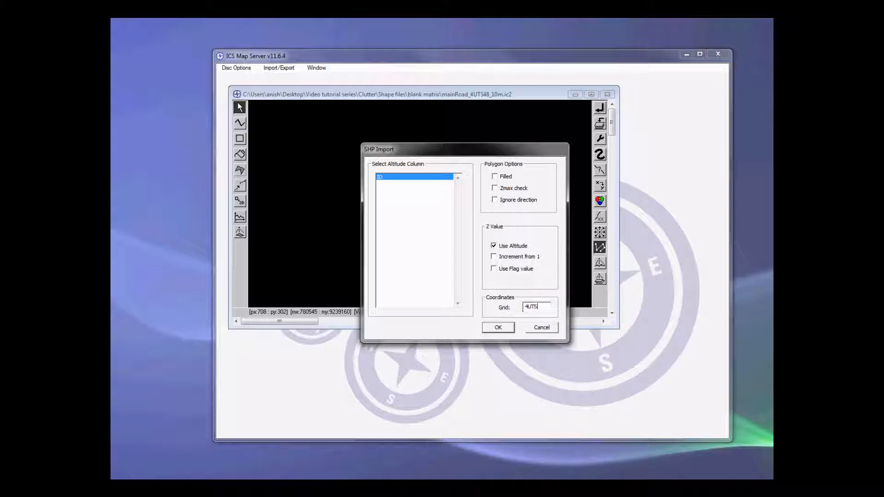
text(48)
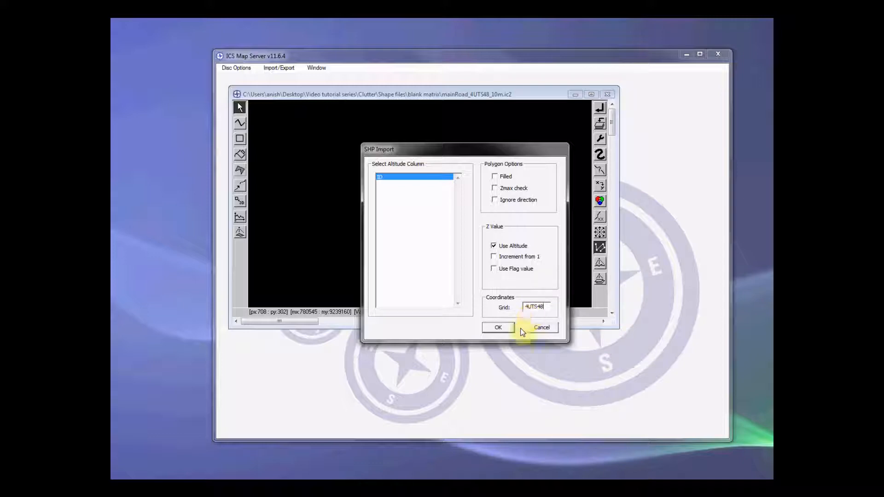
click(497, 327)
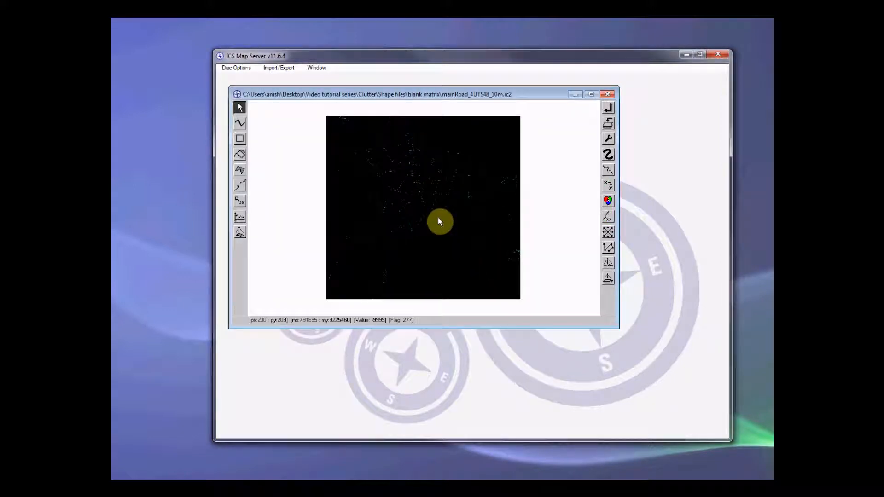
mouse_move(454, 218)
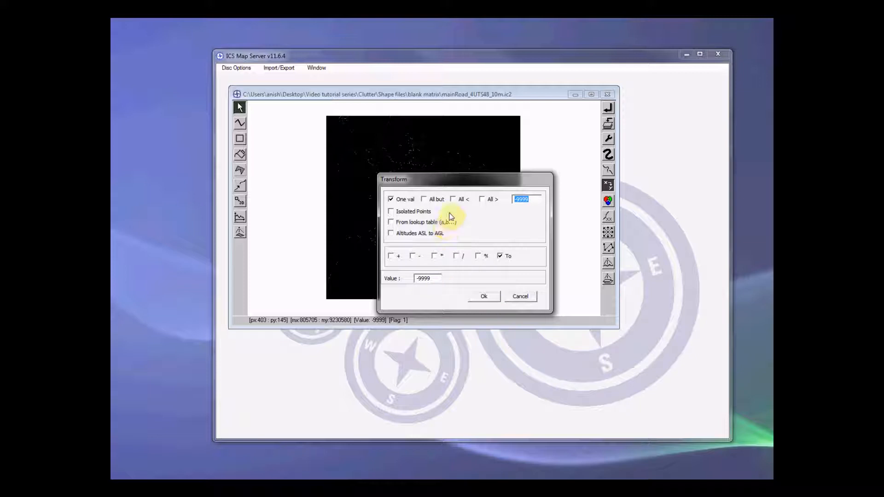
- Transform all mainRoad matrix values except -9999
click(424, 198)
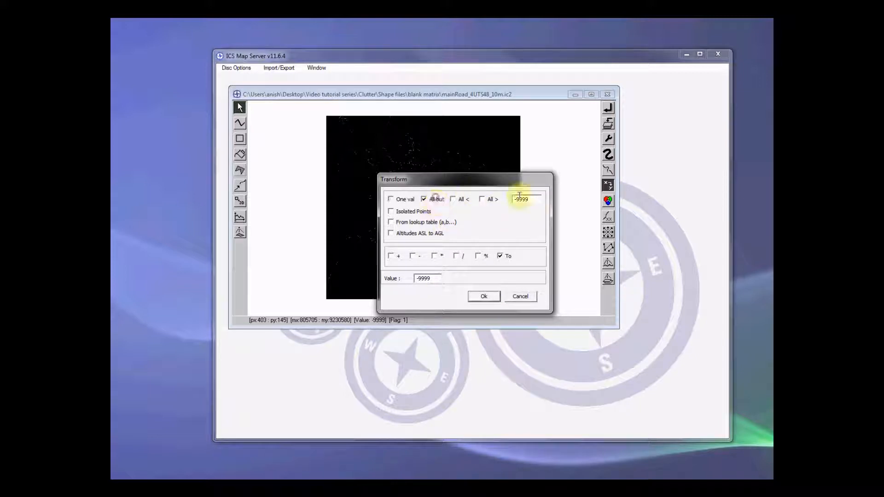
triple_click(427, 278)
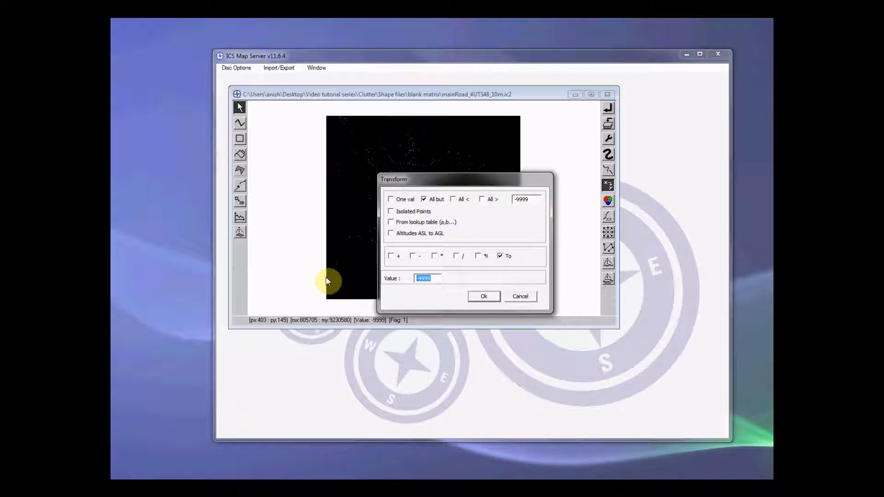
click(483, 296)
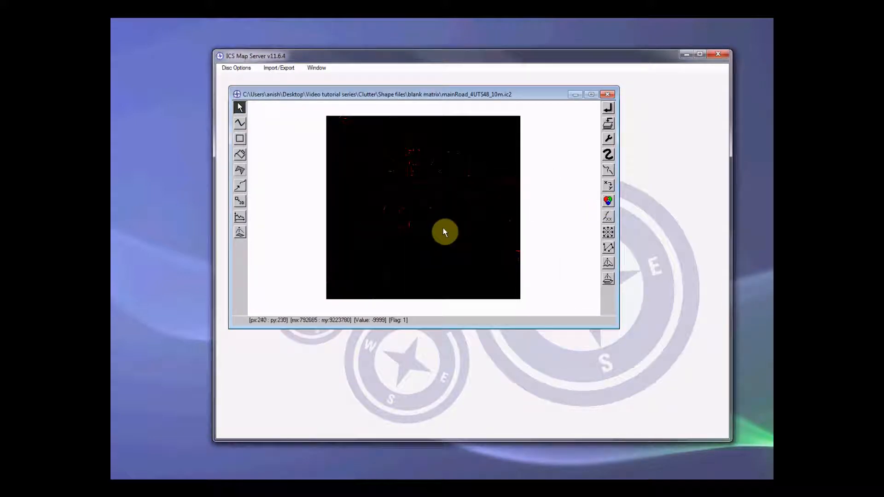
mouse_move(472, 241)
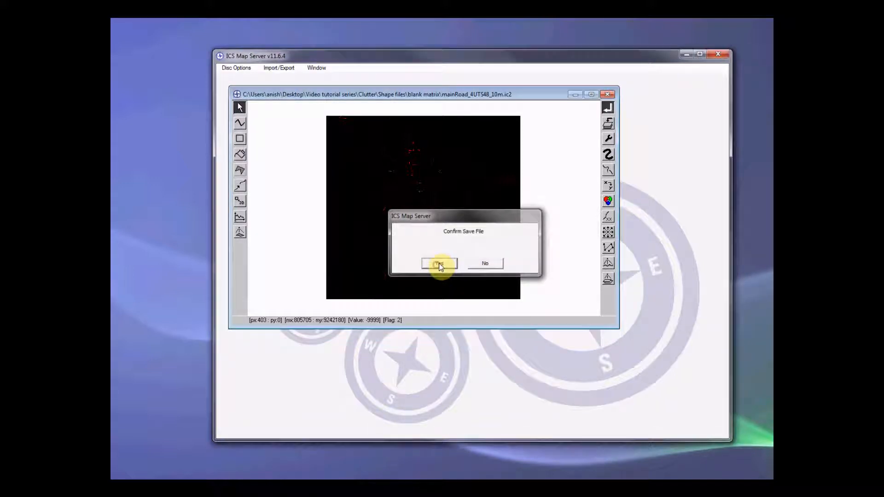
- Save mainRoad_4UTS48_10m.ic2 in the blank matrix folder and close the matrix
click(439, 264)
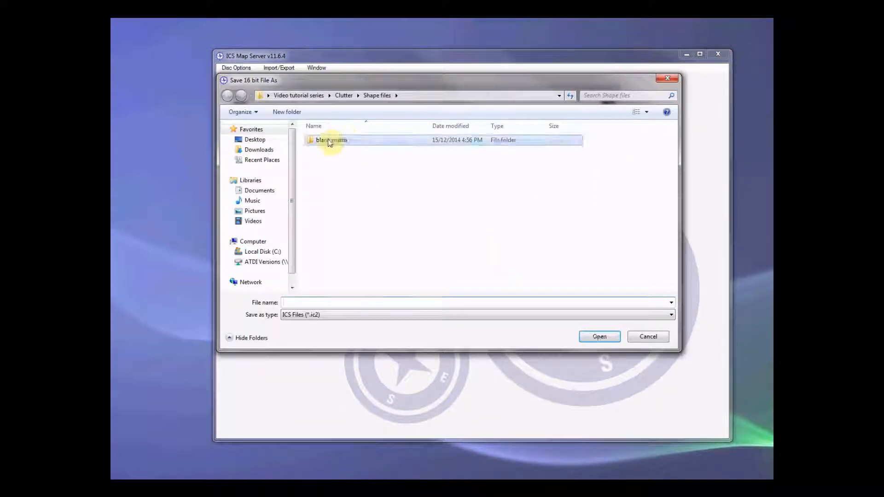
double_click(332, 140)
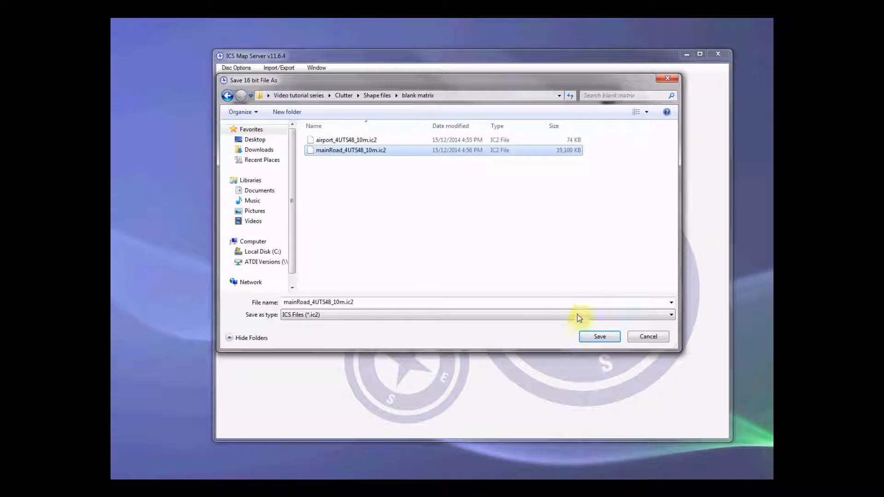
click(599, 337)
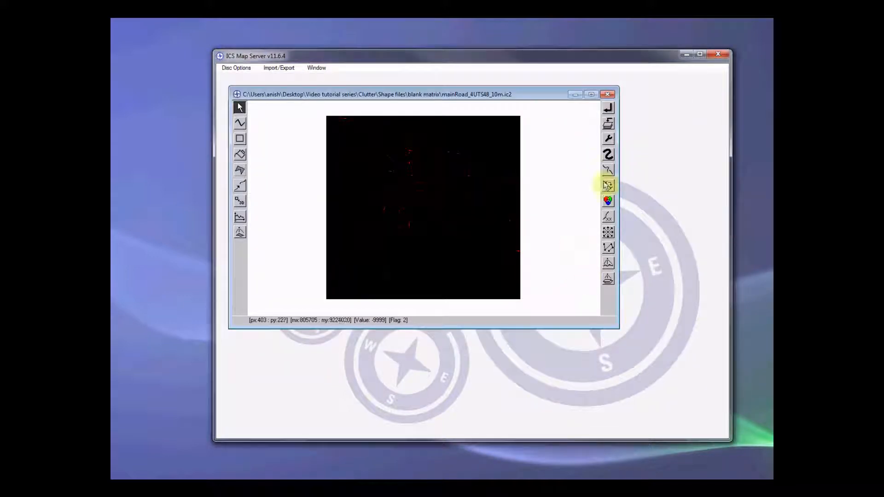
click(608, 94)
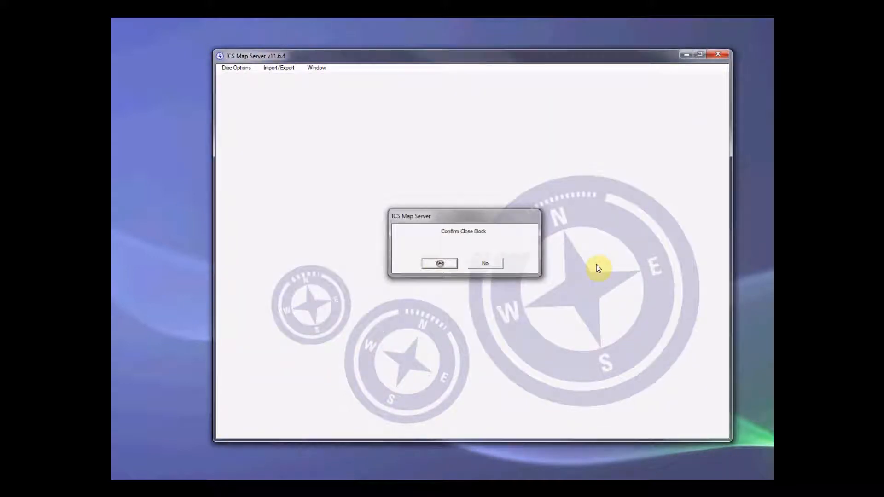
click(439, 264)
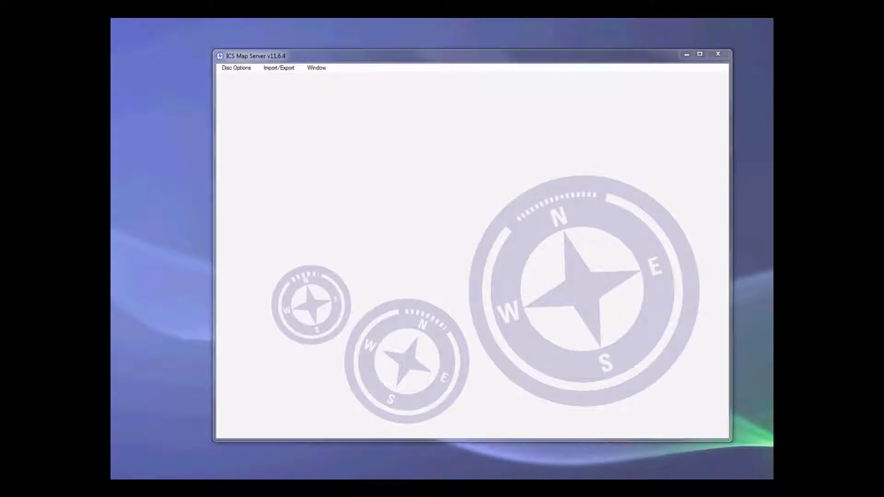
mouse_move(644, 234)
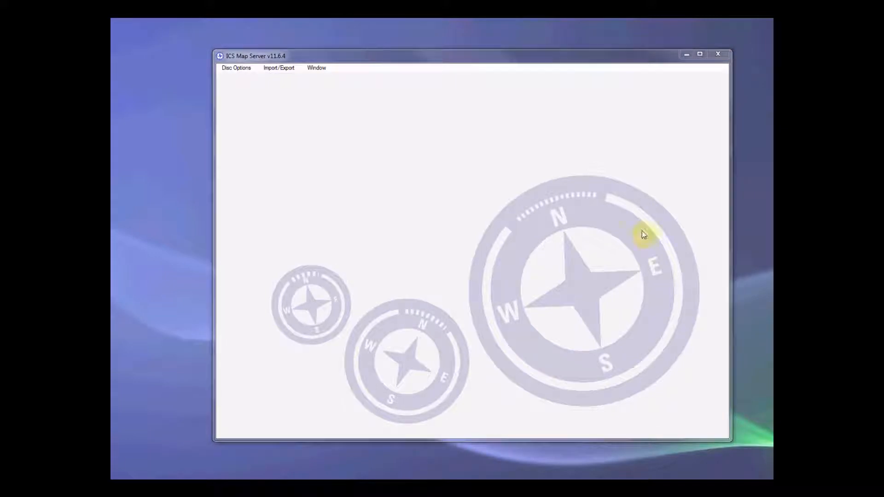
mouse_move(397, 161)
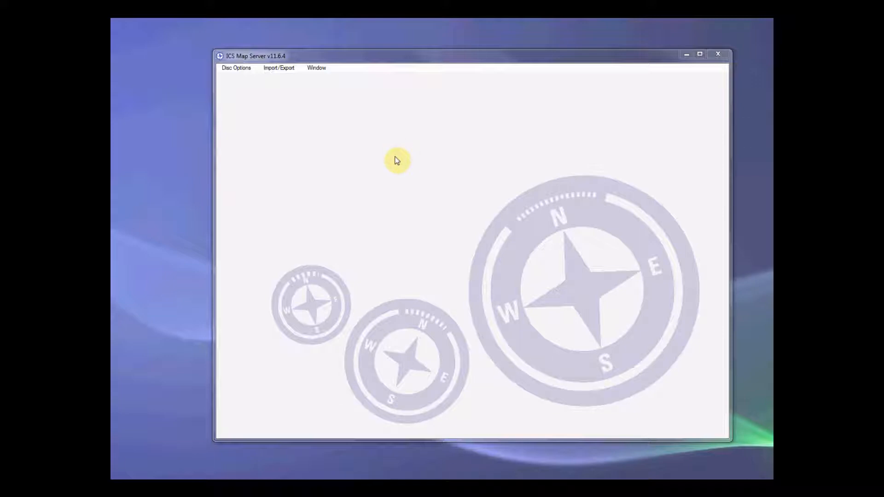
mouse_move(435, 250)
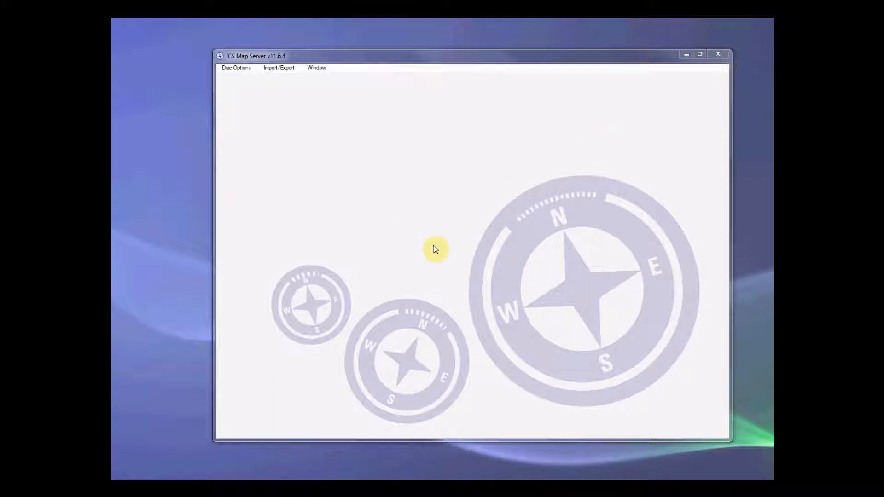
mouse_move(644, 204)
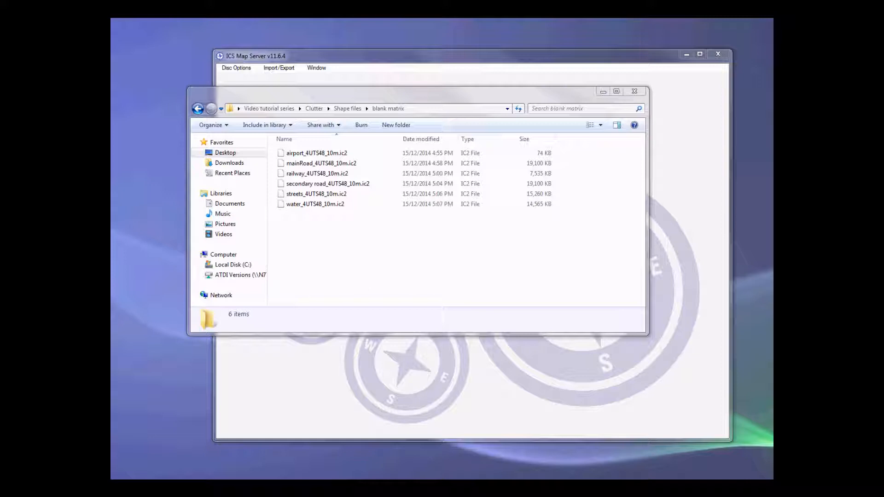
mouse_move(458, 85)
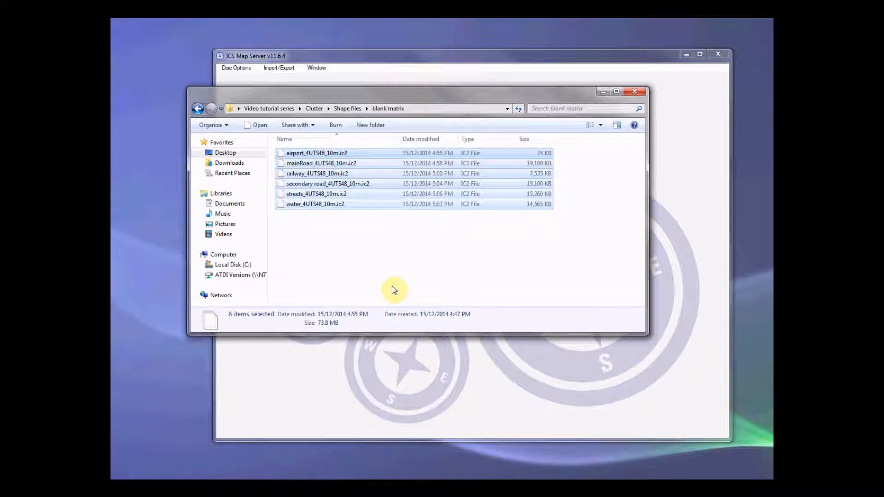
mouse_move(391, 272)
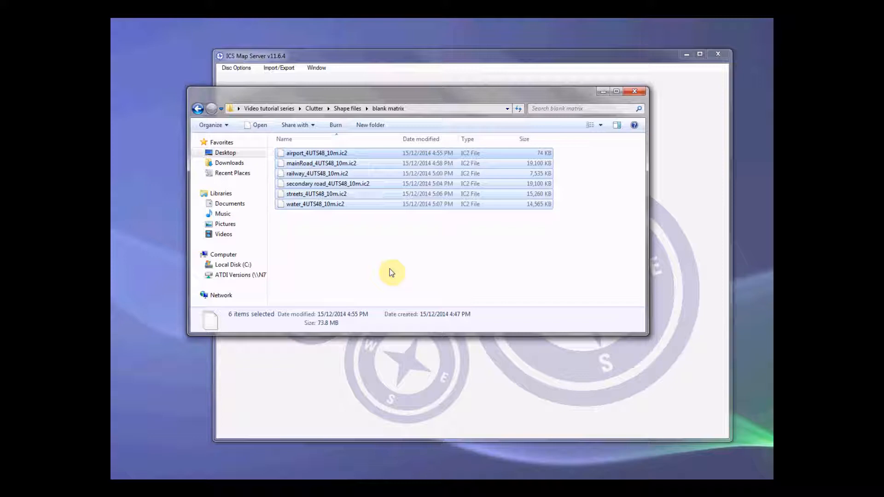
mouse_move(478, 267)
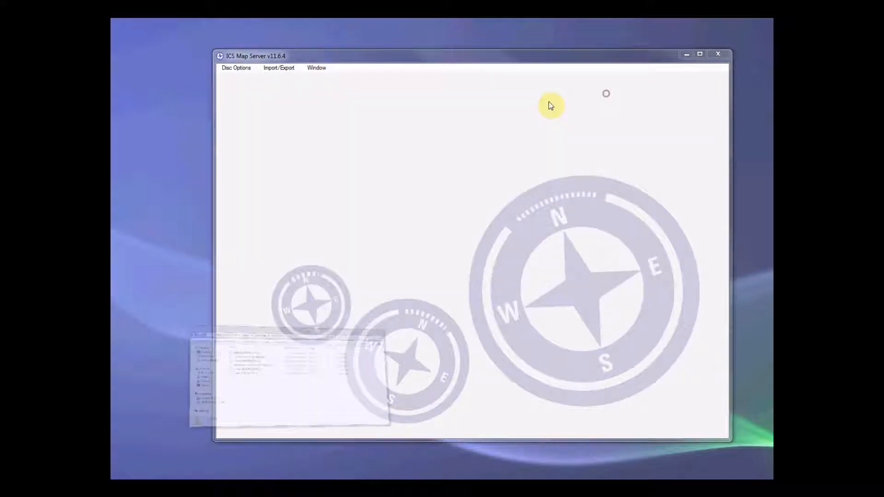
- Start a blank matrix from a file list using the six 16-bit .ic2 clutter files
click(236, 68)
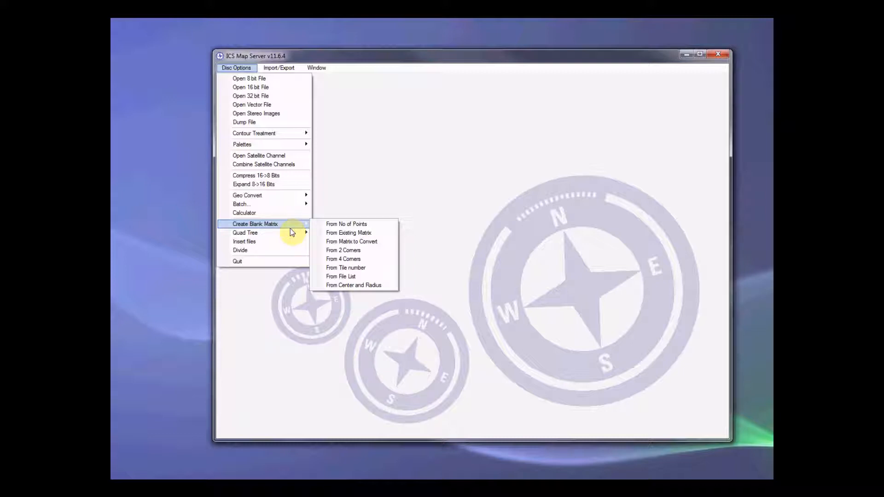
click(341, 277)
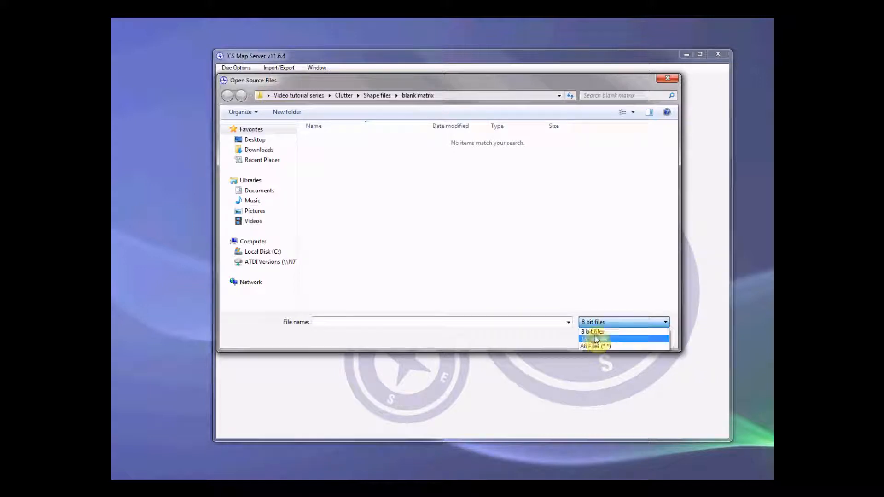
click(593, 339)
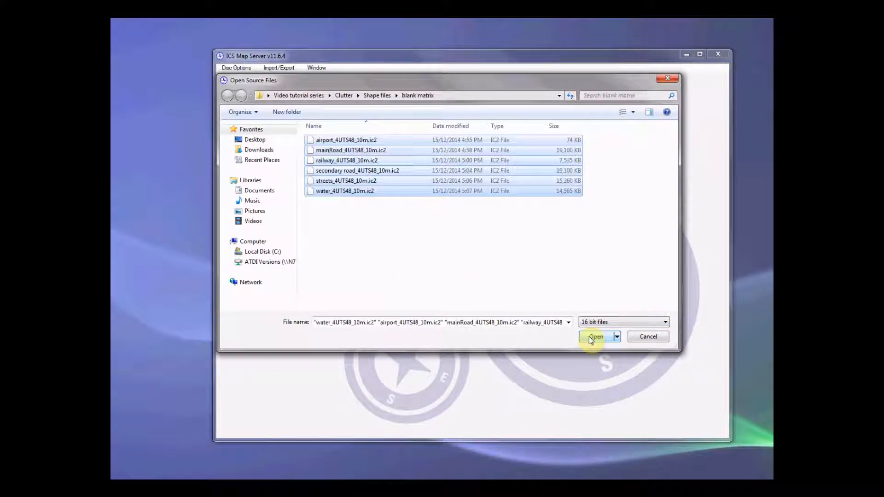
click(596, 336)
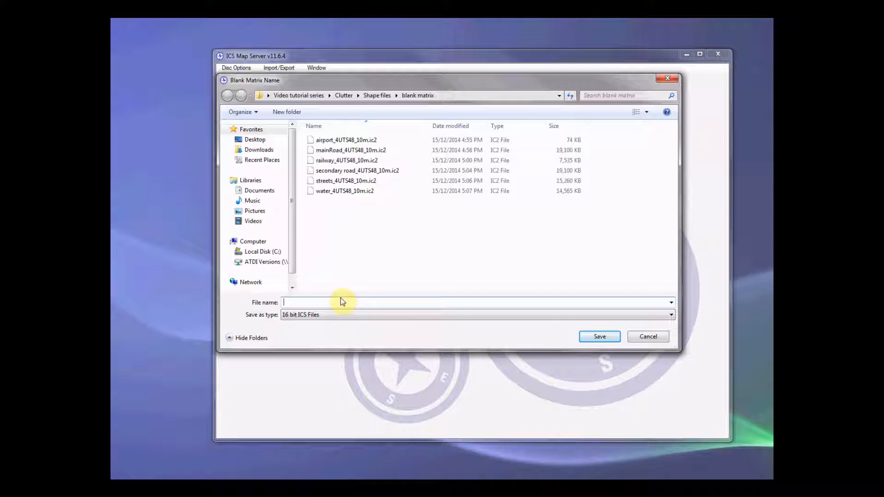
- Name the blank matrix sampleClutter on grid 4UTS48 and create it
text(Clutter)
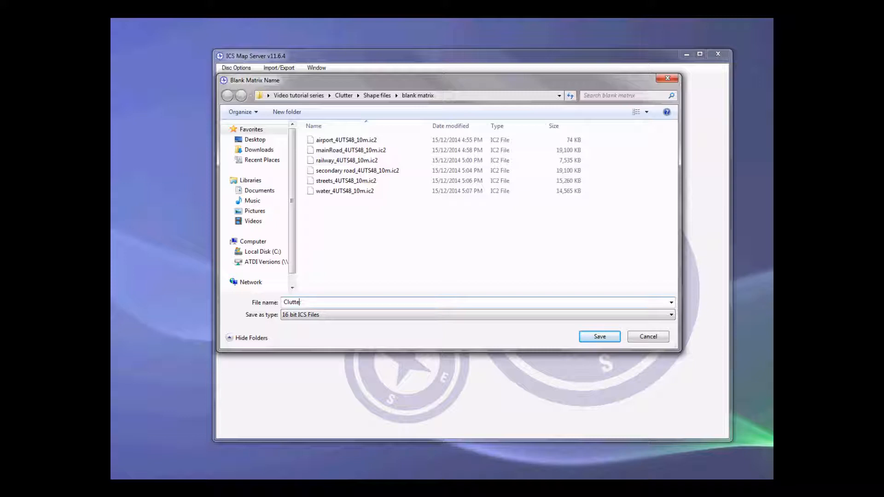
text(sampl)
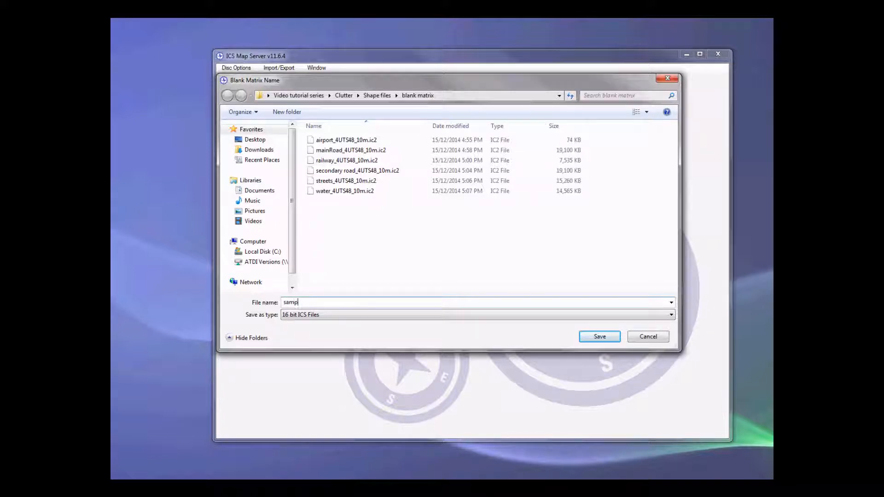
text(leCl)
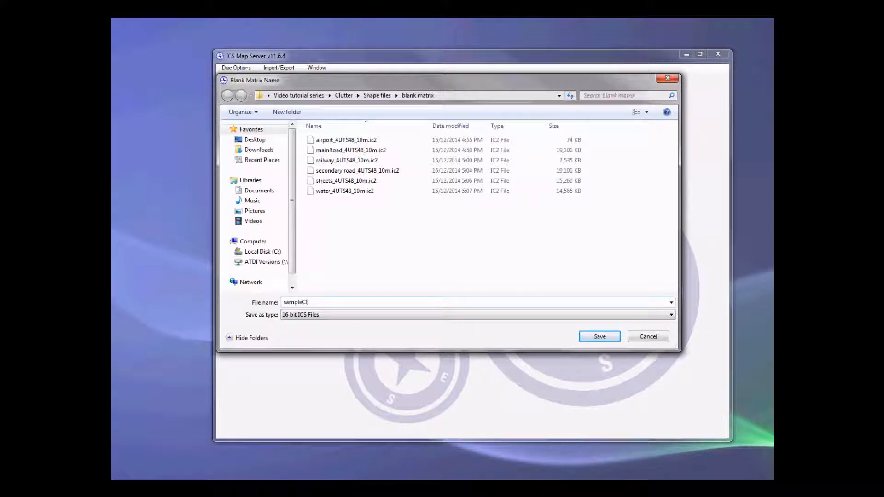
text(utter)
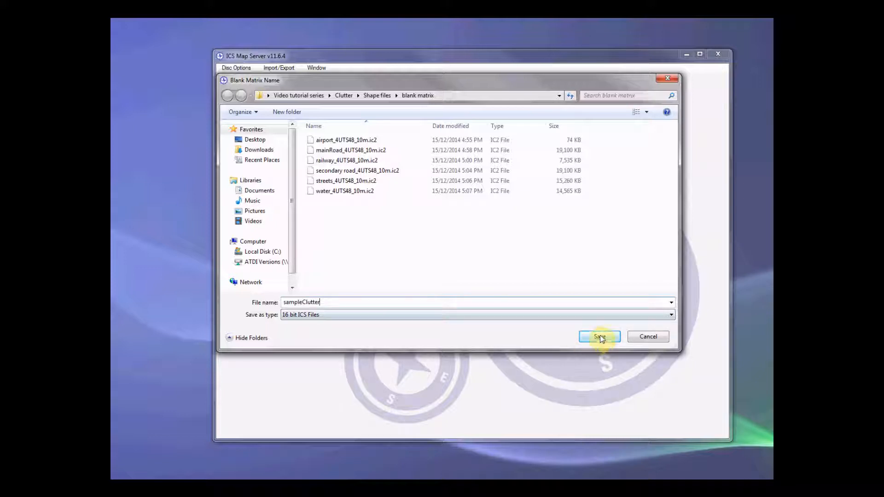
click(598, 337)
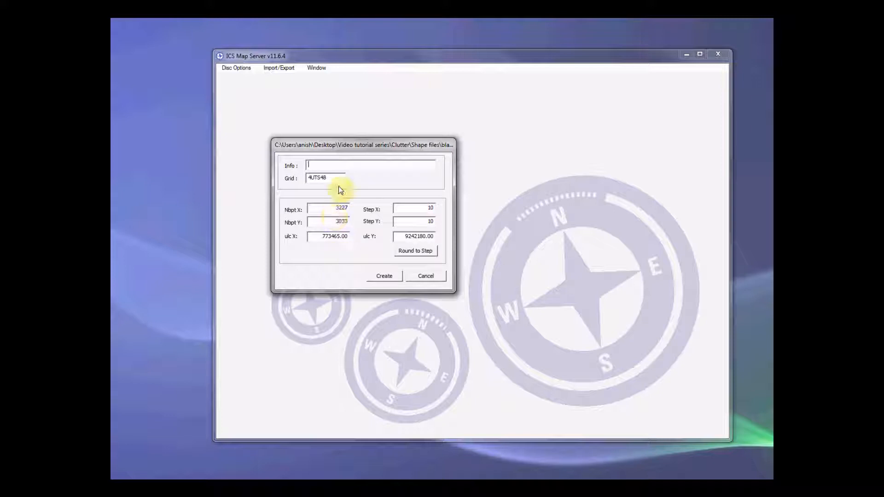
triple_click(324, 179)
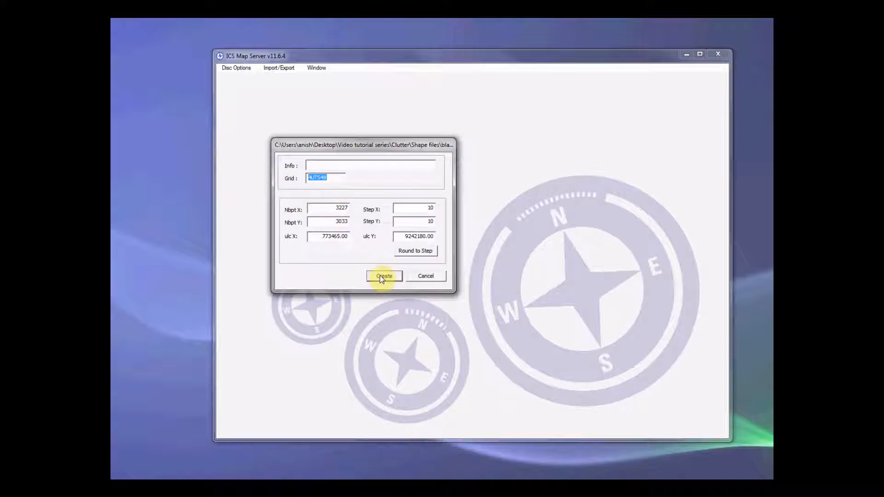
click(384, 276)
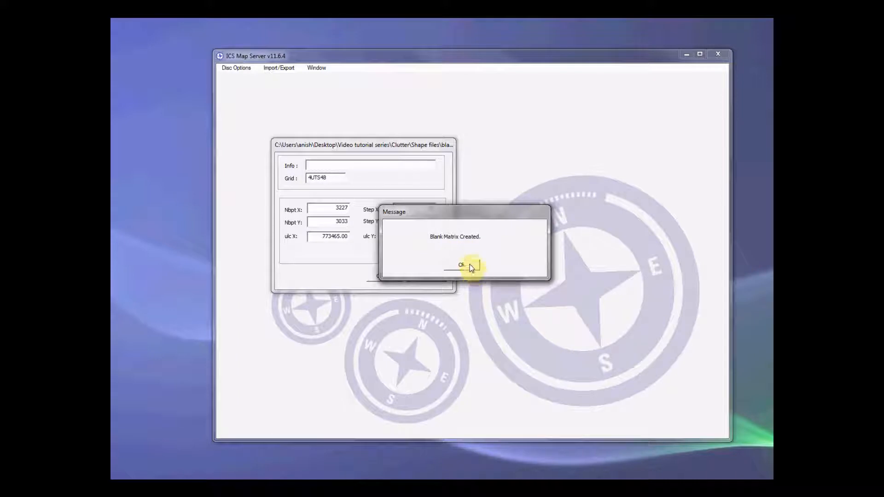
click(457, 265)
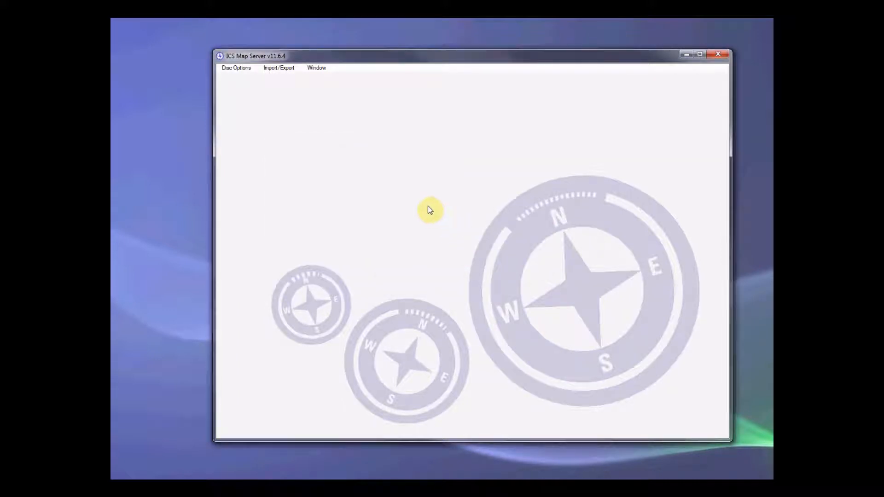
mouse_move(346, 182)
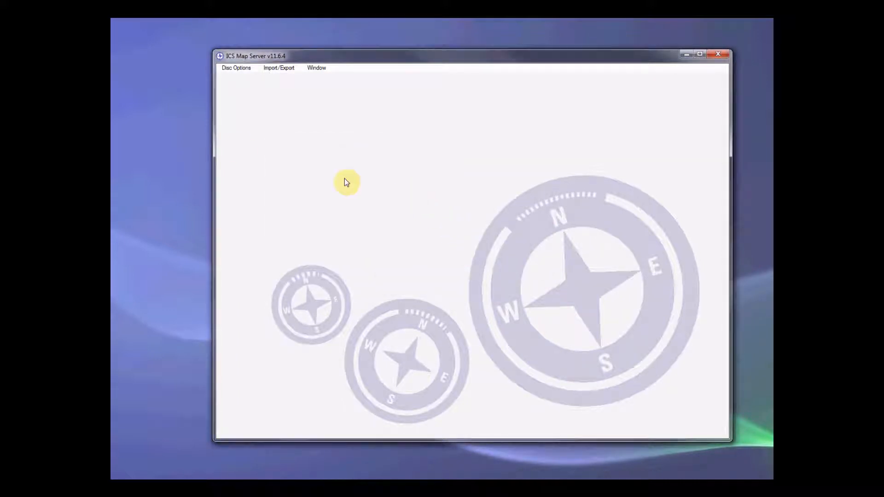
click(236, 68)
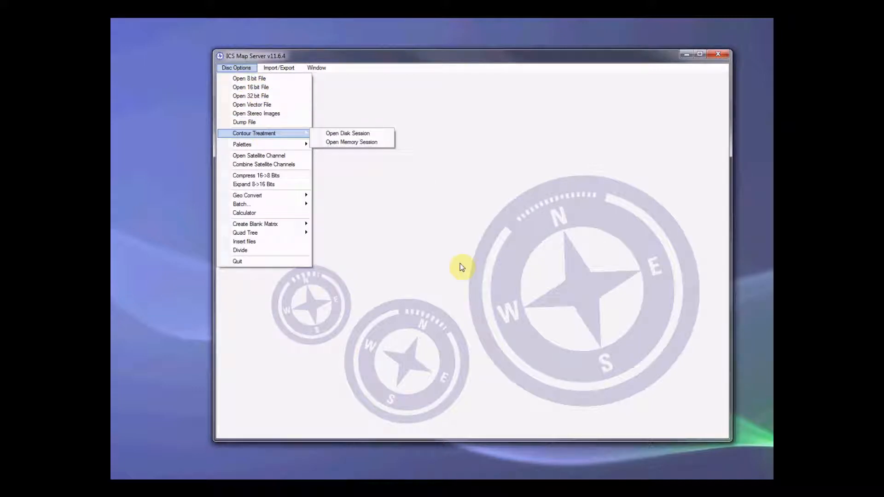
- In Insert File, set sampleClutter as destination and the 16-bit clutter matrices as sources
click(244, 242)
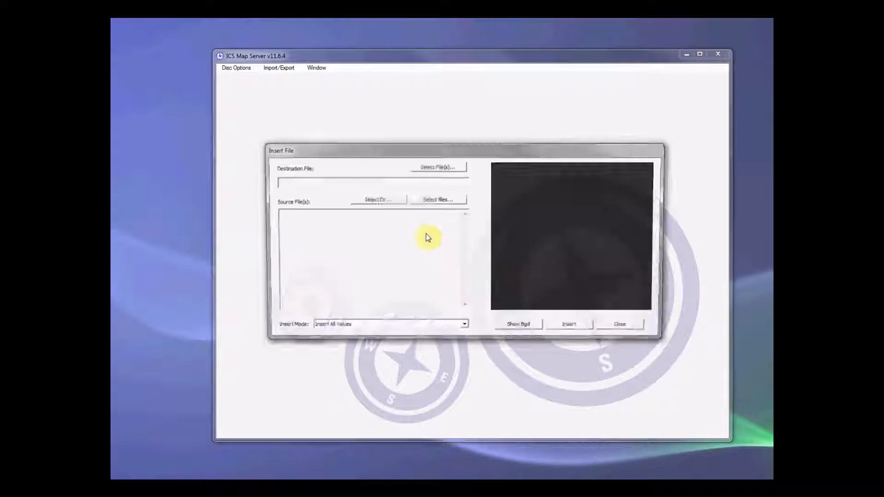
click(437, 168)
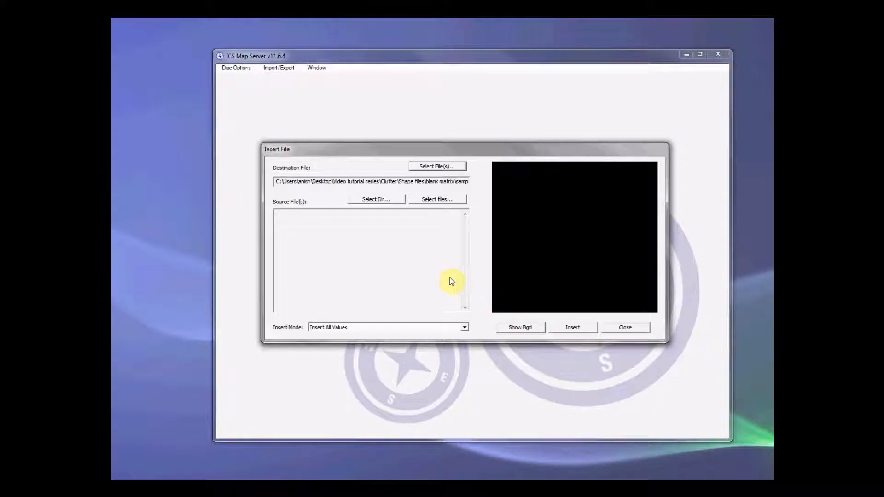
mouse_move(289, 159)
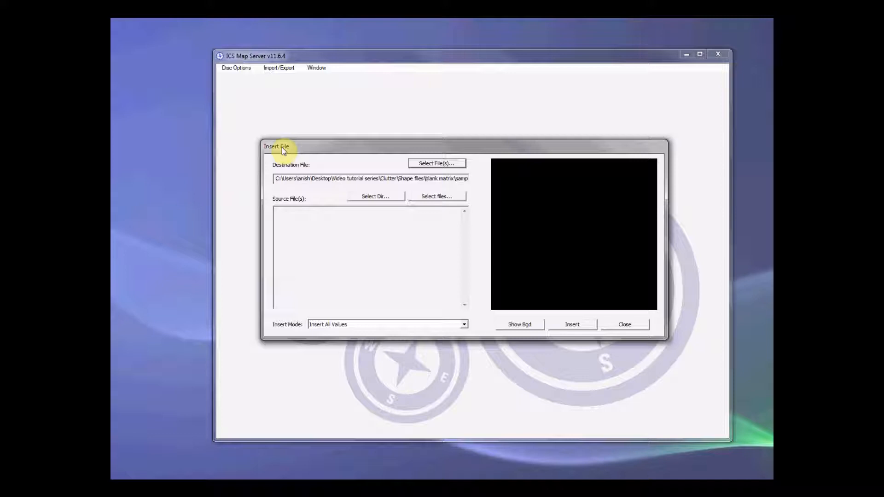
mouse_move(136, 218)
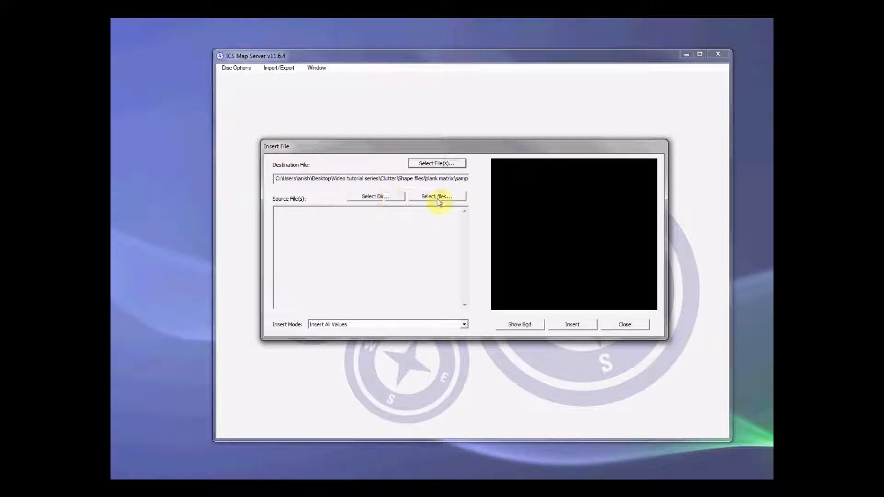
click(437, 196)
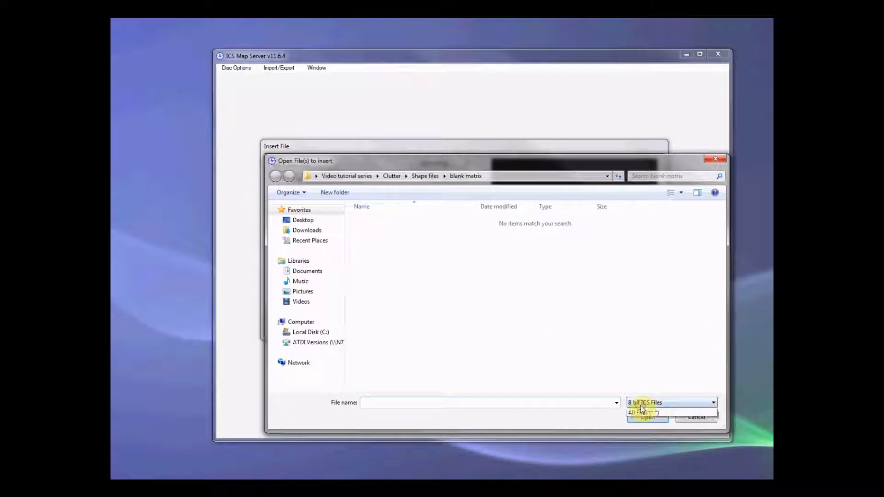
click(643, 412)
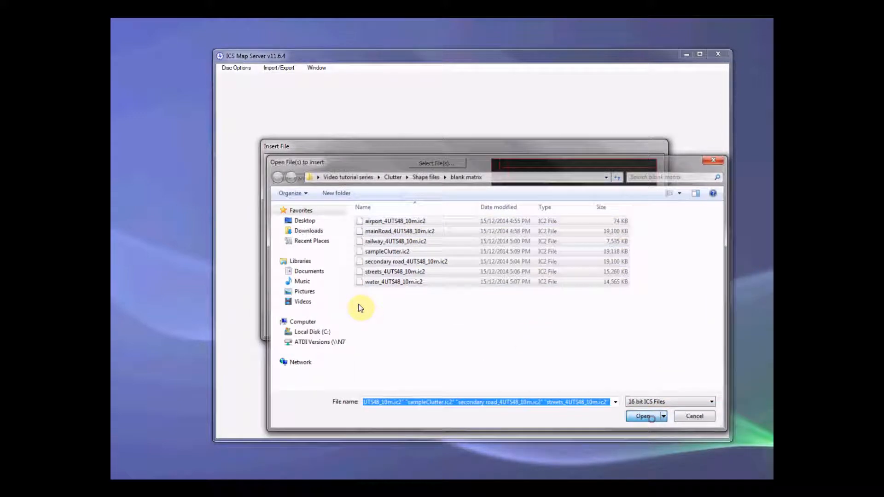
click(643, 416)
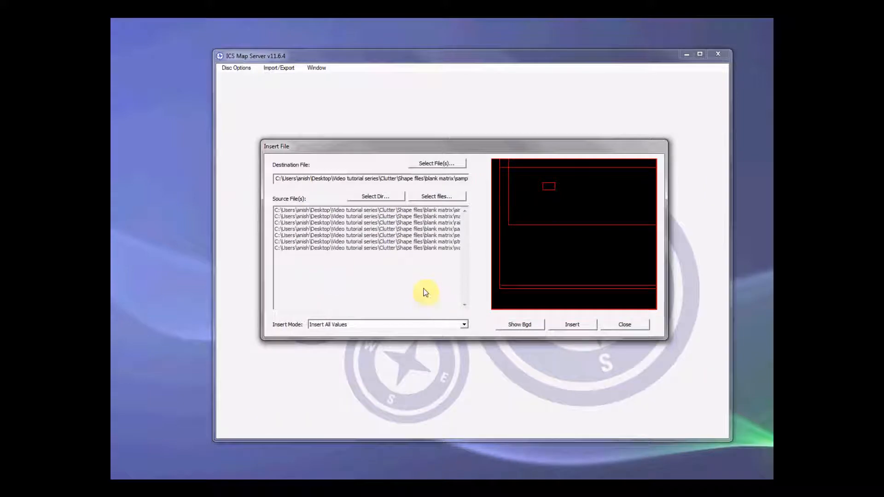
mouse_move(410, 324)
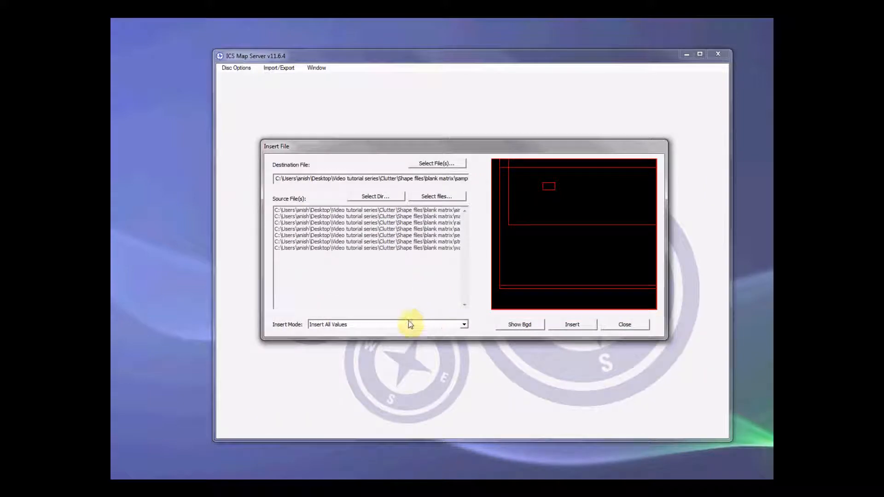
- Insert the sources using Insert All But NoData Values mode
click(464, 324)
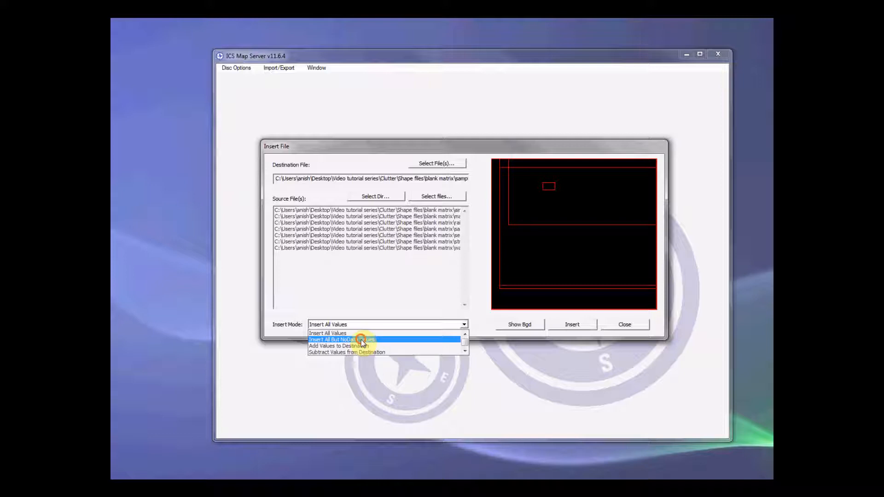
click(341, 339)
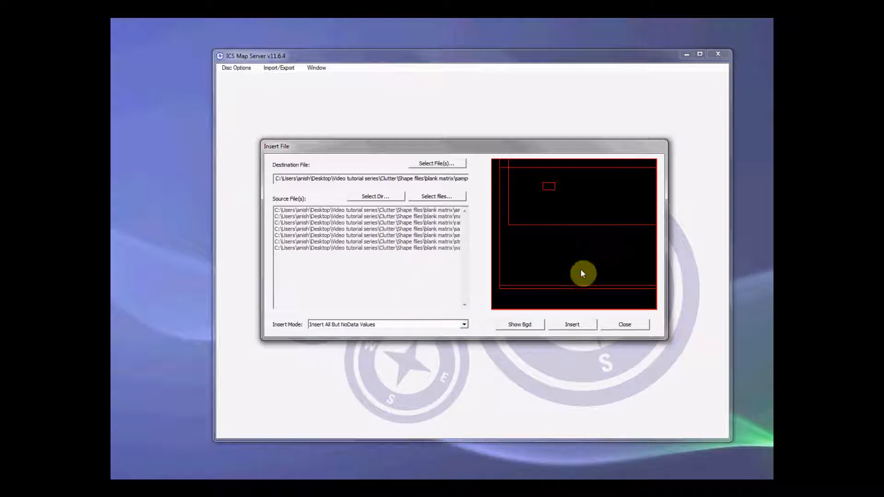
click(571, 324)
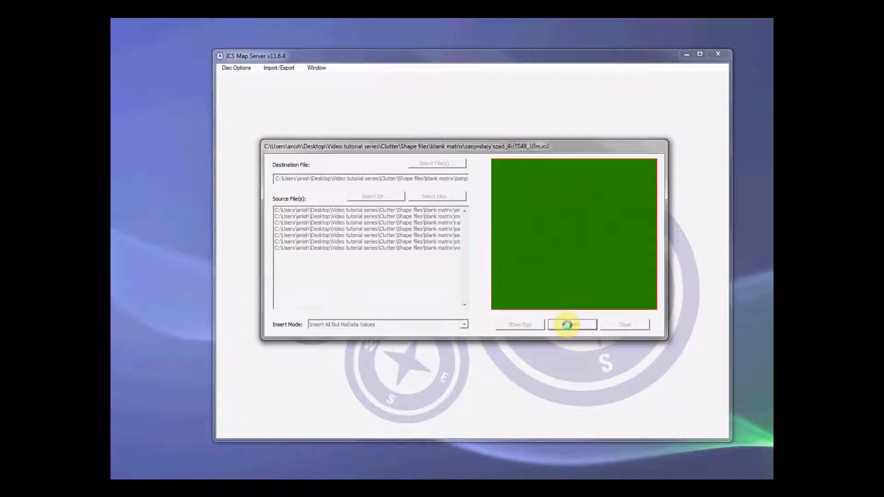
click(572, 324)
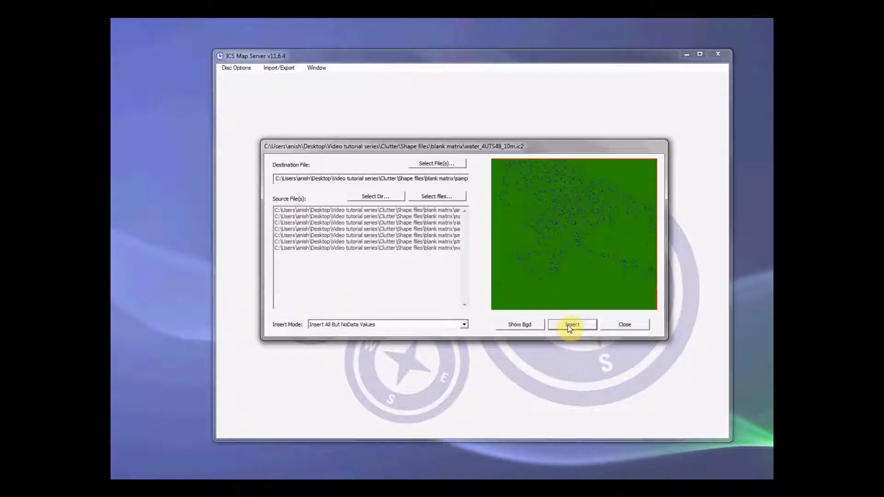
mouse_move(639, 189)
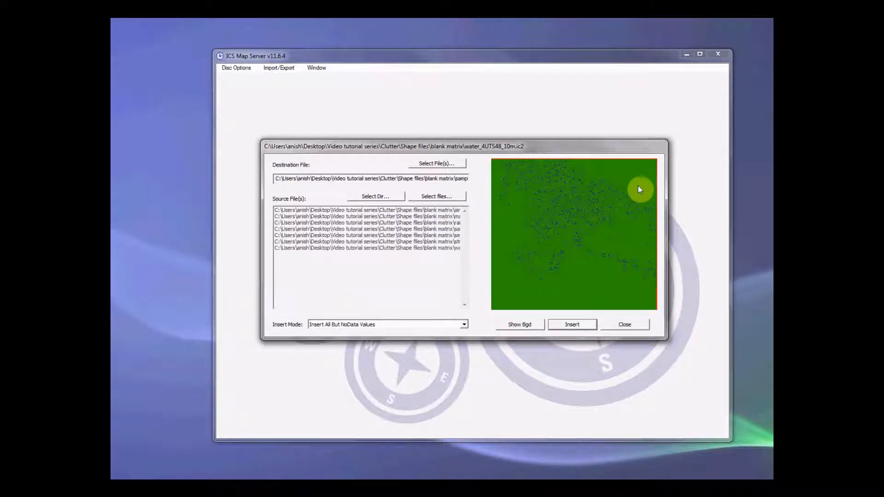
mouse_move(636, 260)
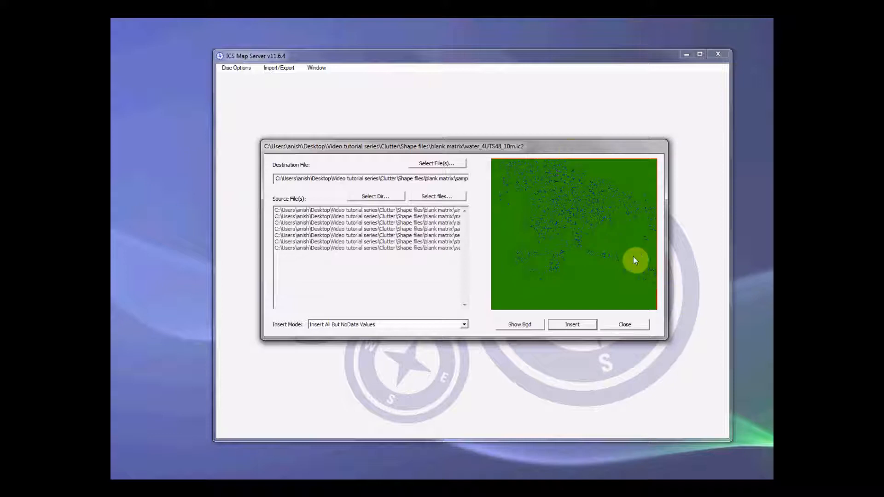
mouse_move(626, 335)
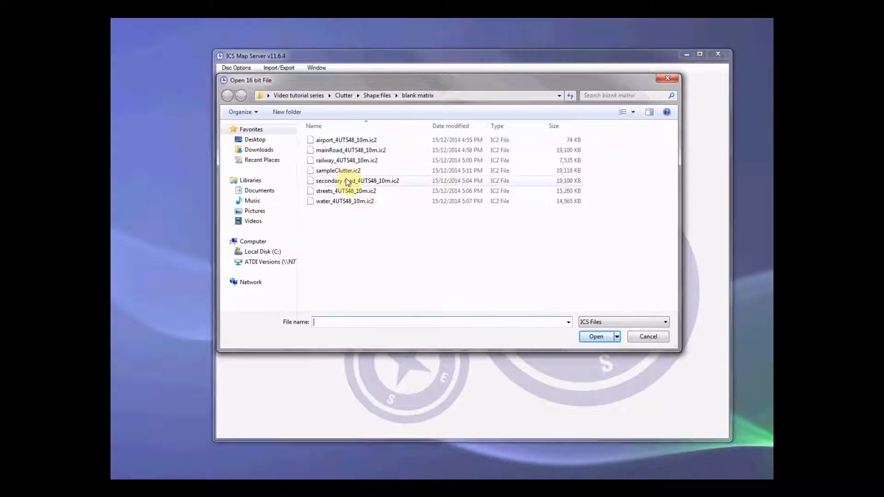
click(596, 337)
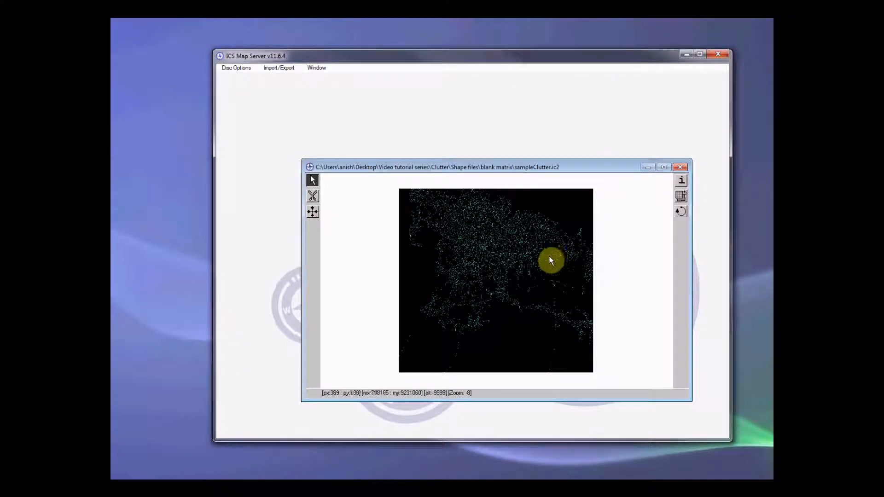
mouse_move(639, 190)
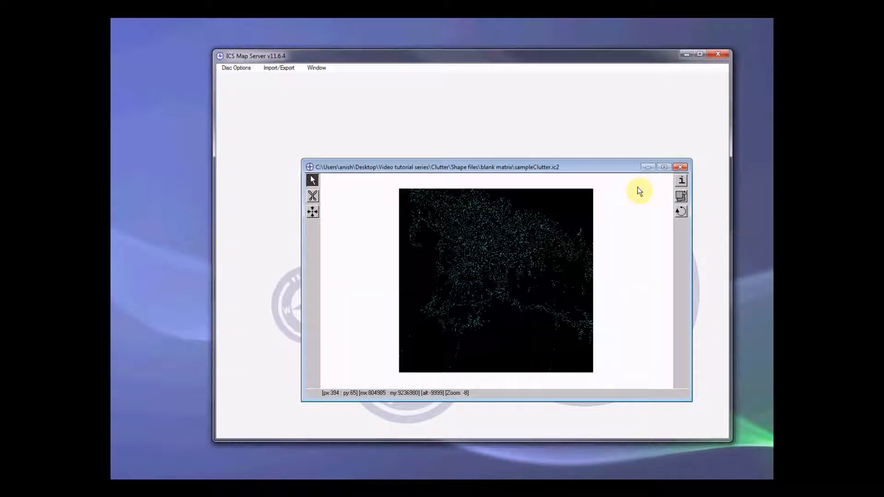
click(236, 68)
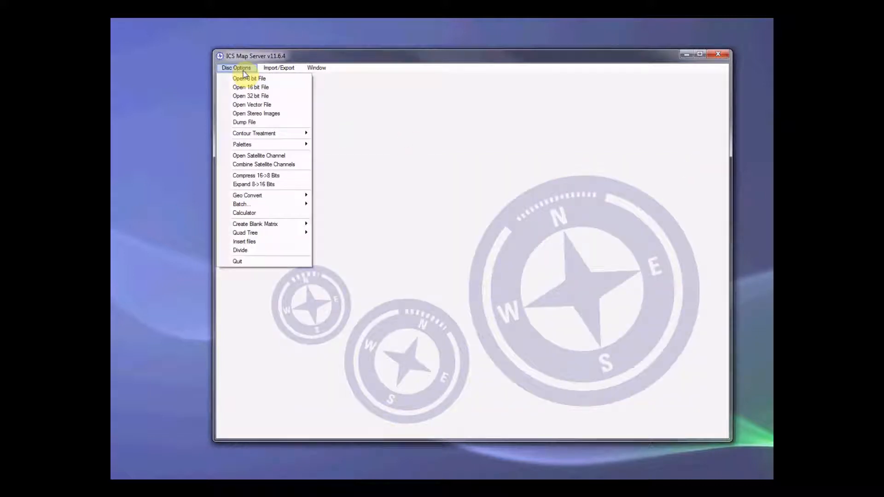
mouse_move(266, 99)
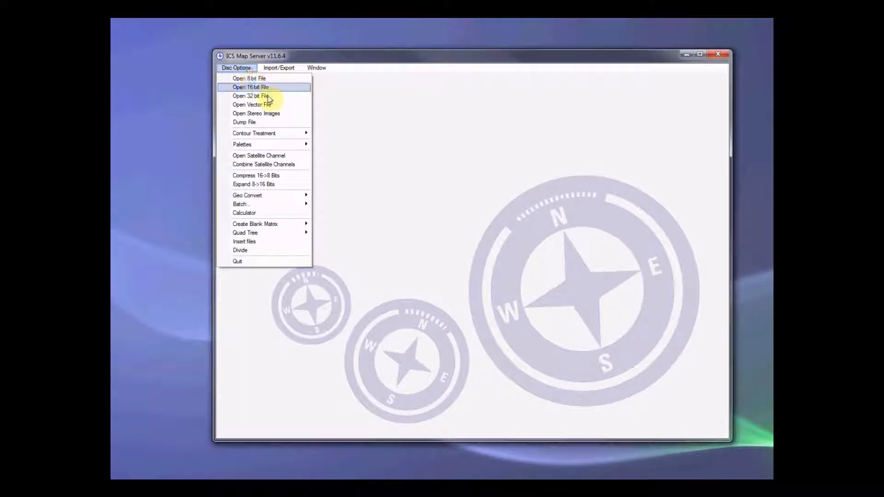
- Compress sampleClutter.ic2 from 16 to 8 bits, saved as sampleClutter
click(249, 87)
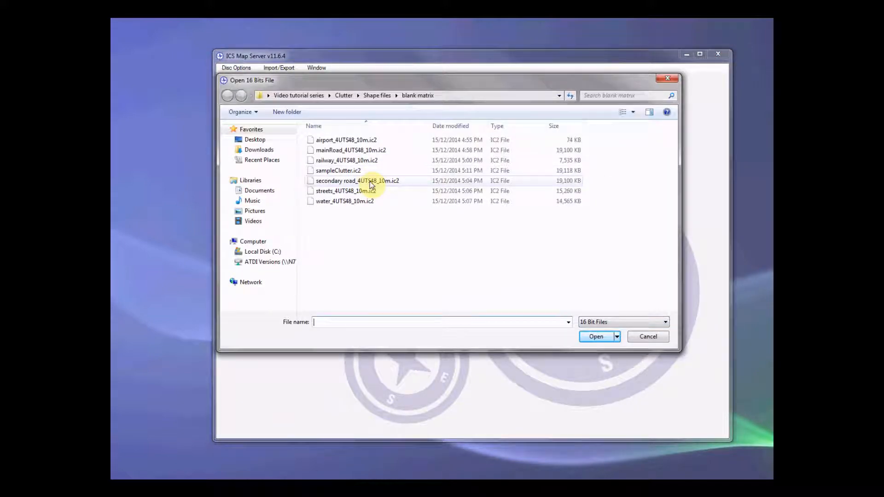
mouse_move(358, 181)
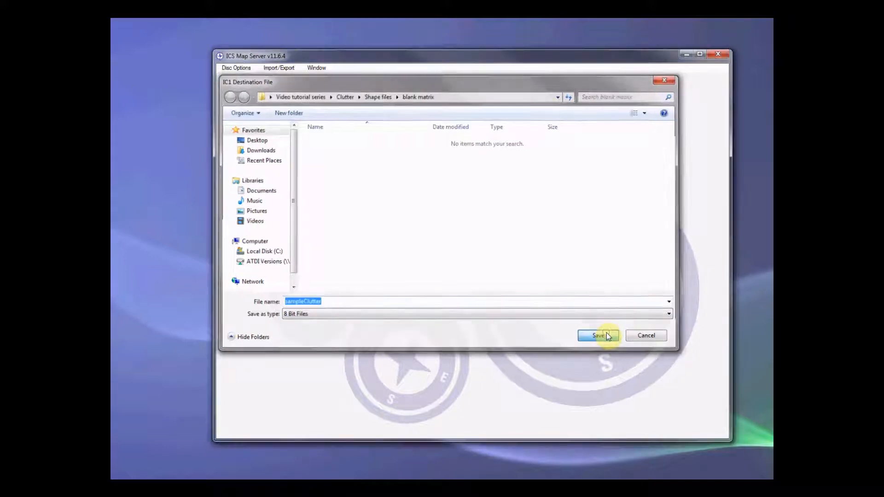
click(598, 336)
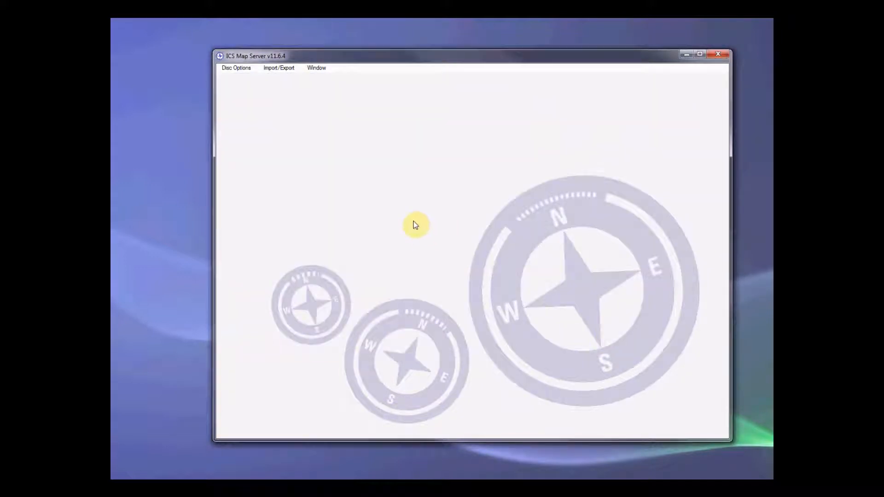
- Open the 8-bit sampleClutter.ic1 and apply a colour palette to show the roads
click(236, 68)
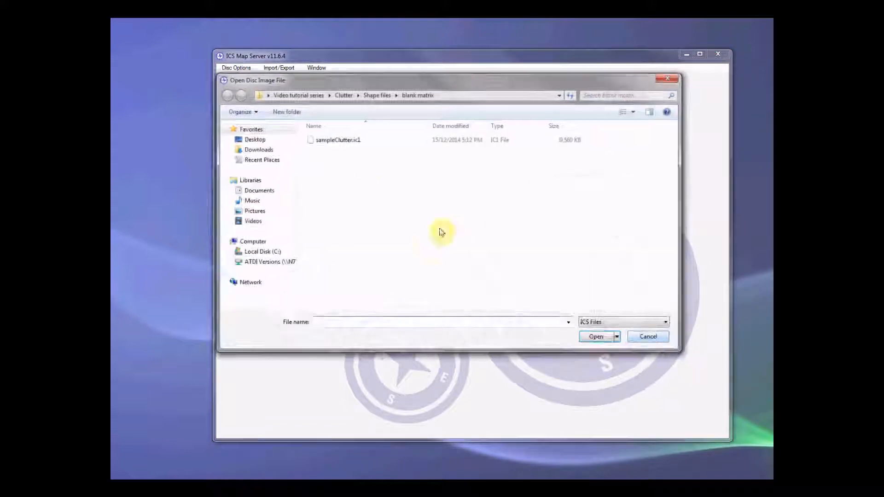
click(595, 337)
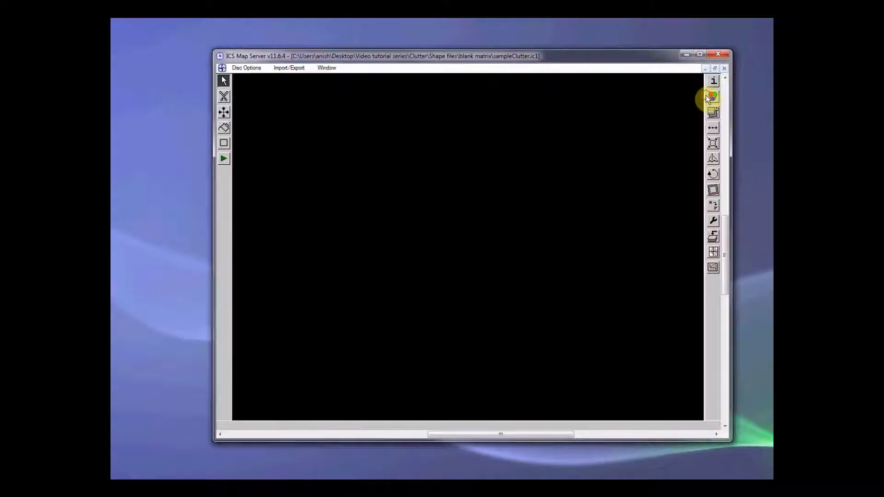
click(711, 96)
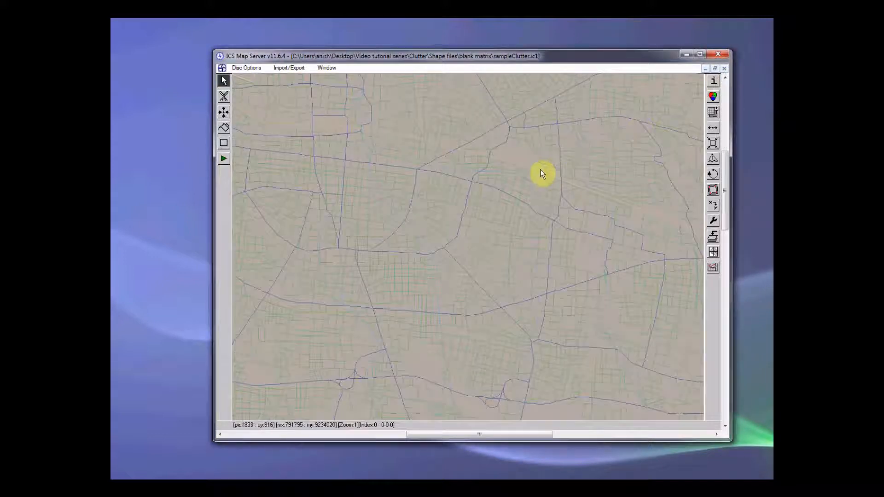
mouse_move(687, 71)
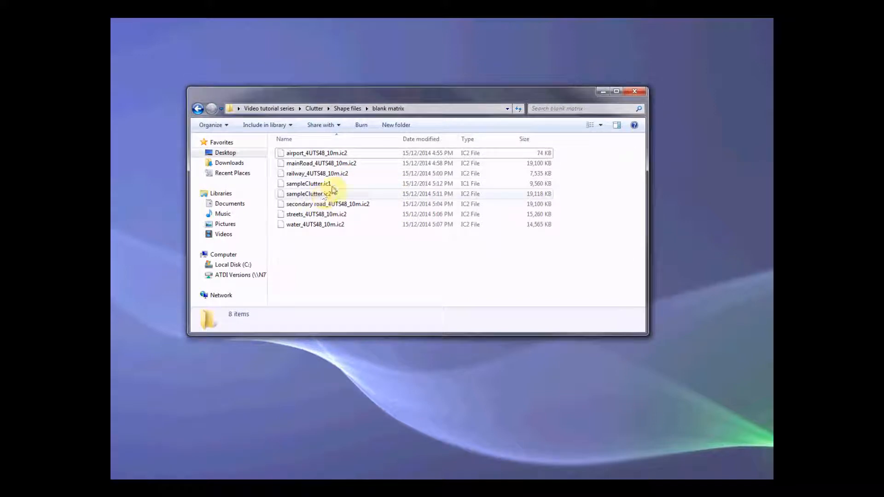
- Rename sampleClutter.ic1 to sampleClutter.SOL, accepting the extension change warning
click(308, 183)
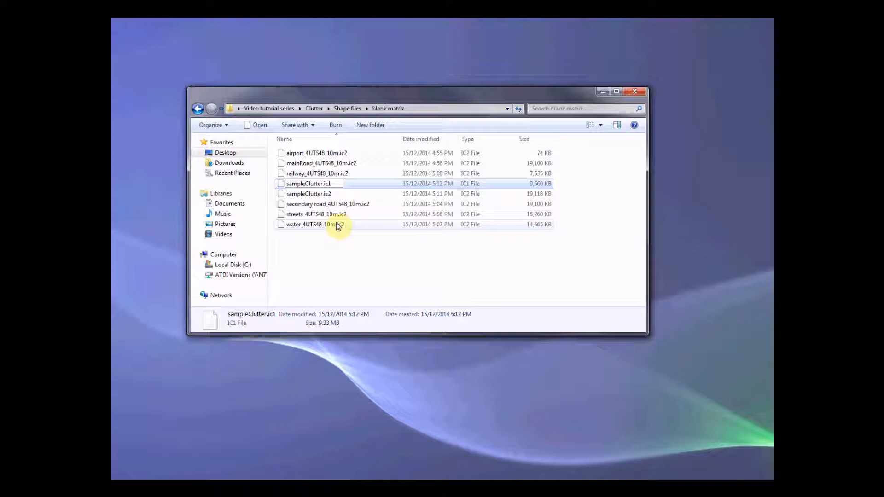
text(SO.L)
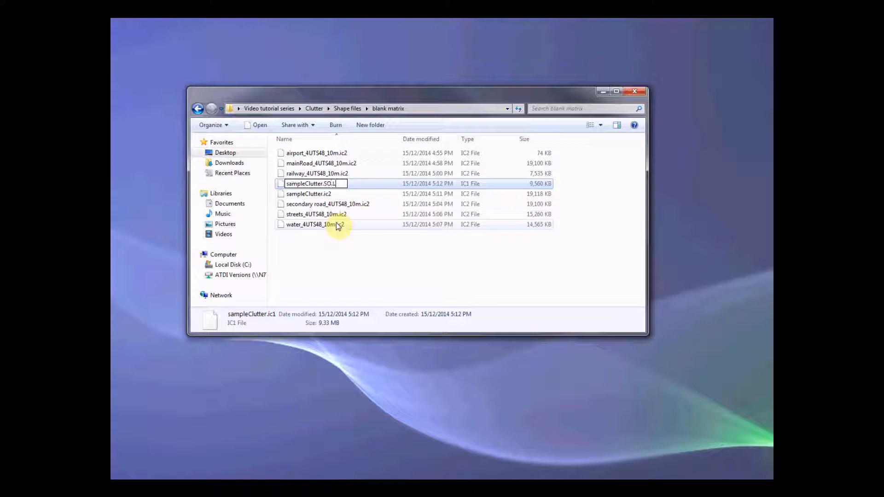
key(Return)
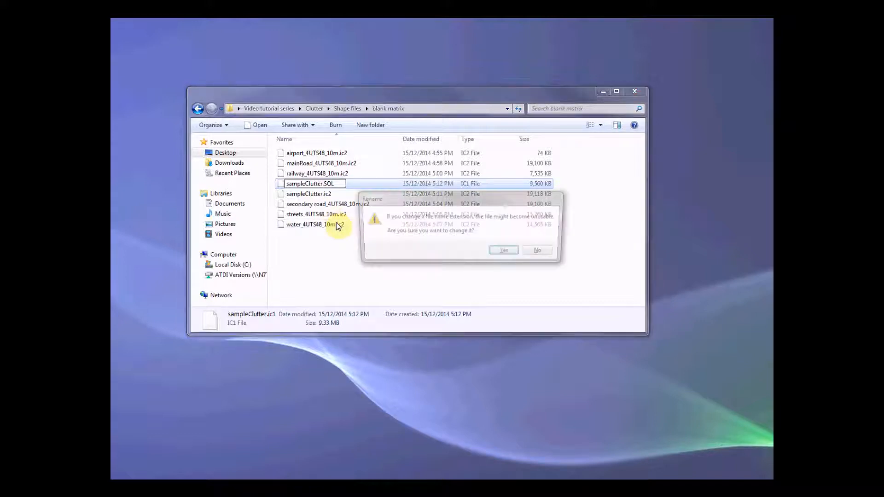
click(502, 251)
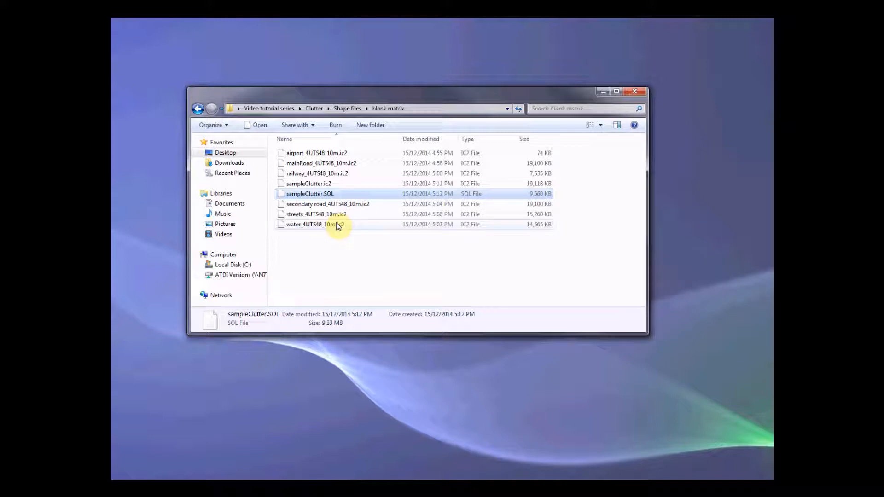